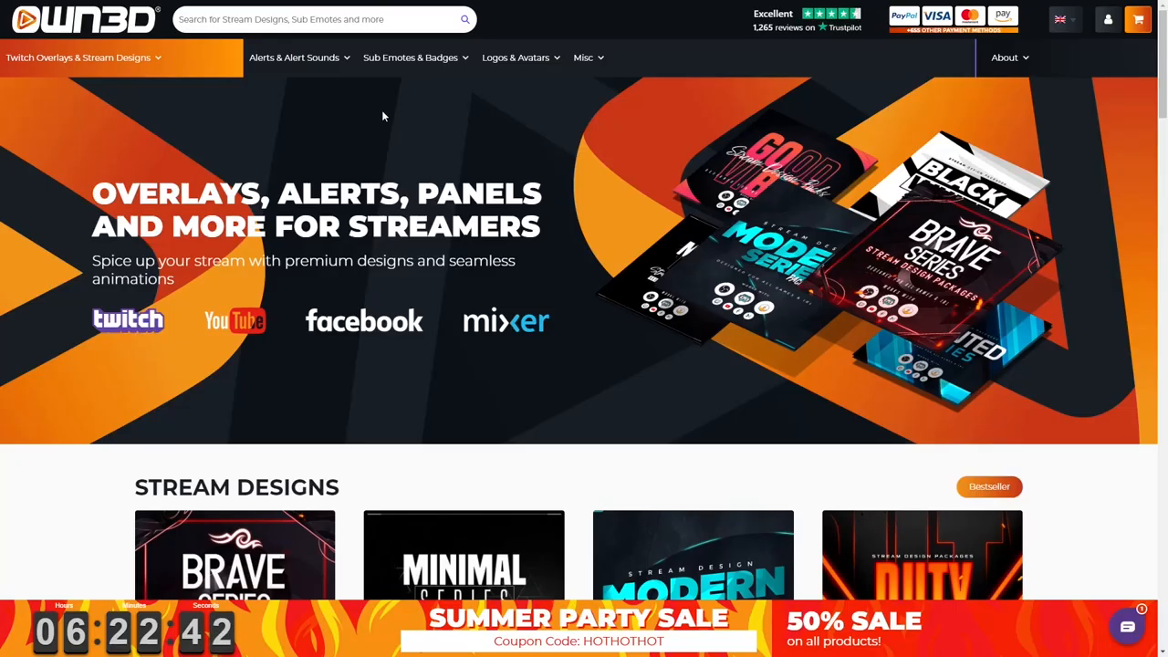
Scroll the OWN3D homepage down past Stream Designs to The Interactive Showcase section.
scroll("down", 3)
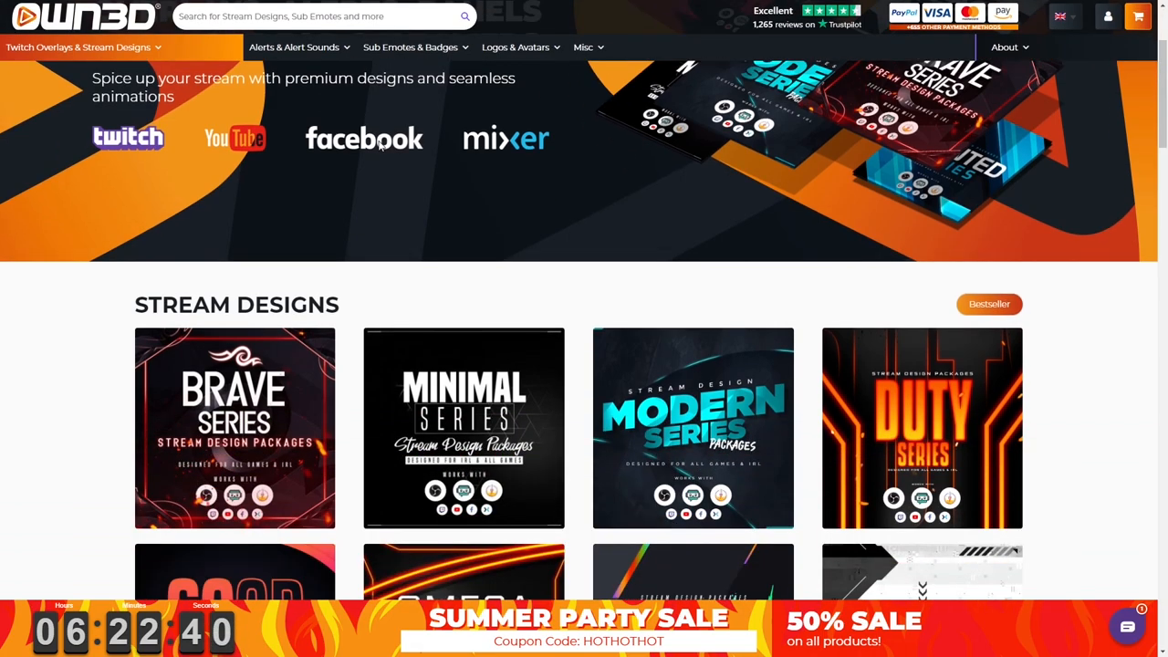
scroll("down", 3)
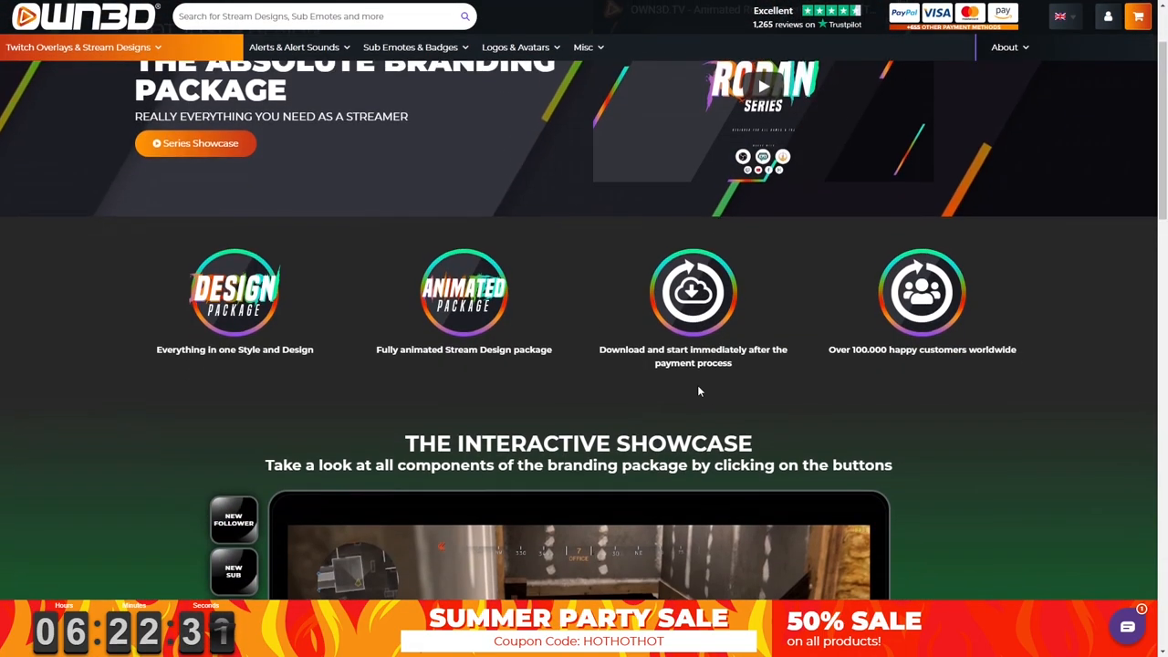
scroll("down", 3)
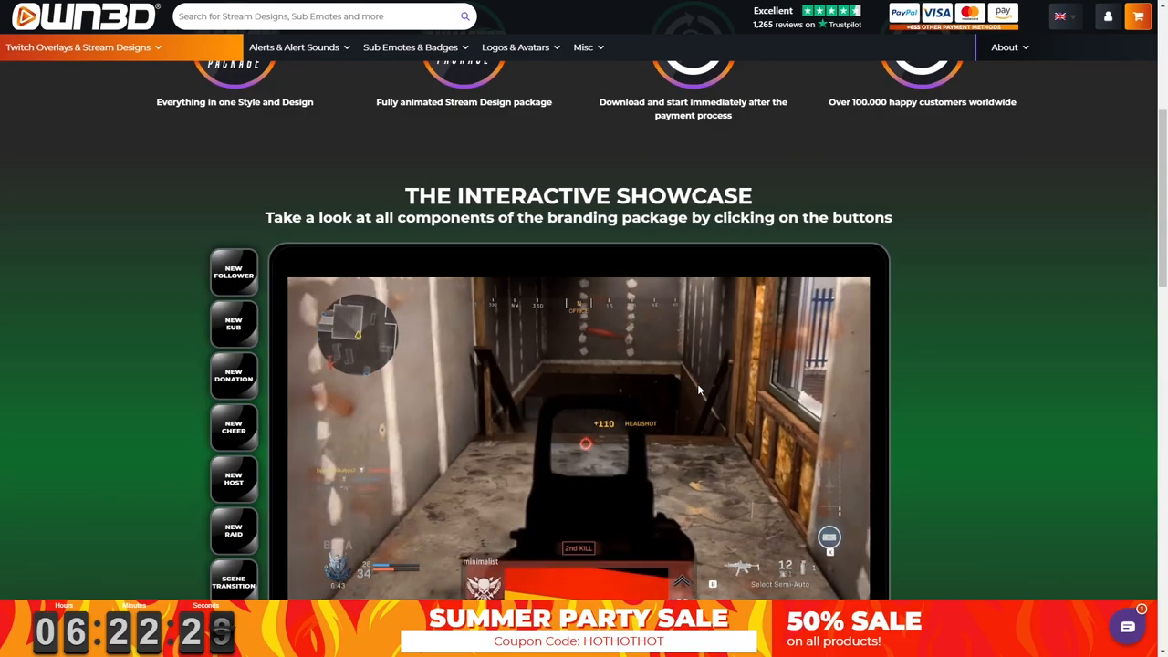
scroll("down", 3)
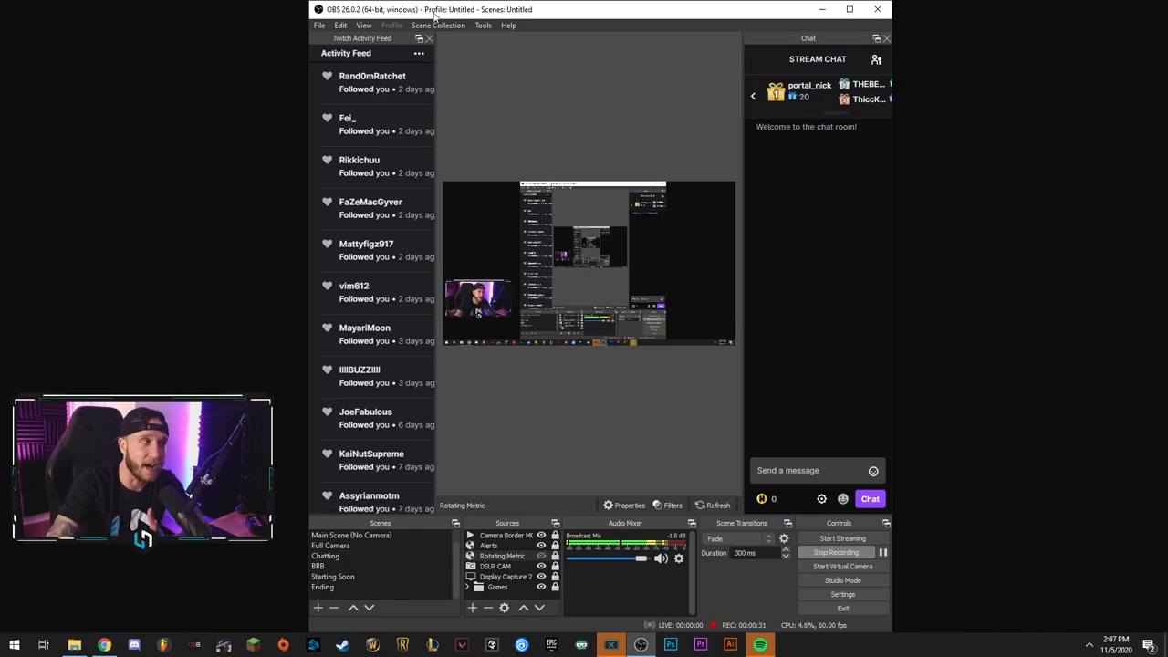
Show the File menu with Show Recordings, Remux, Settings, folders and Exit, close it and reopen it.
left_click(320, 25)
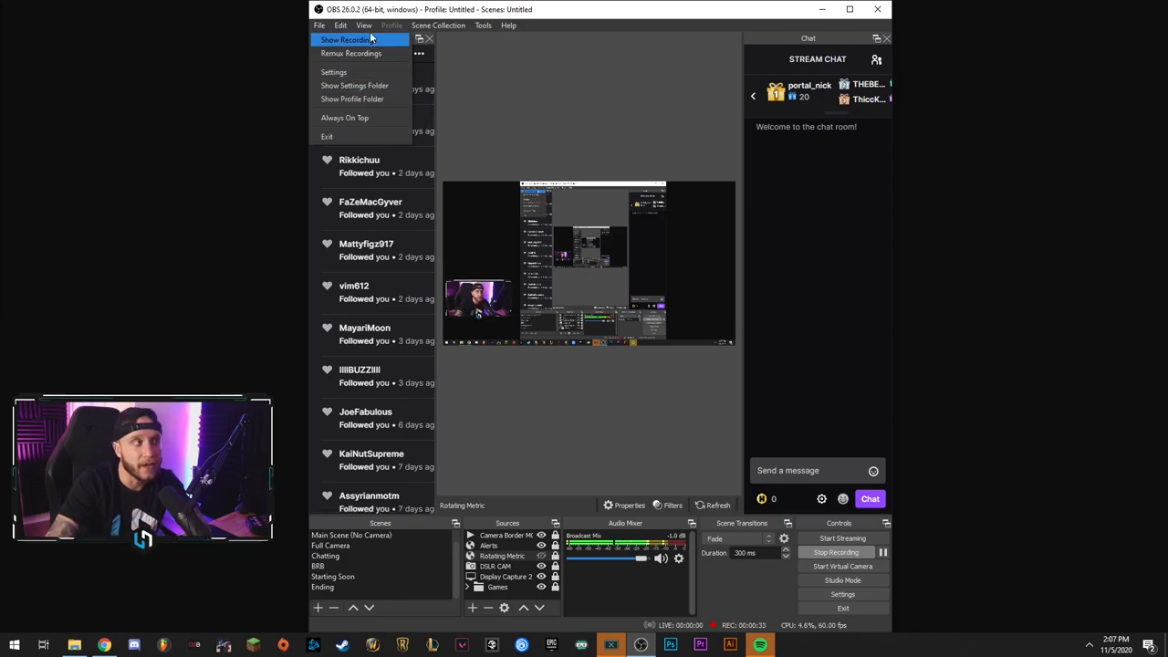
mouse_move(334, 73)
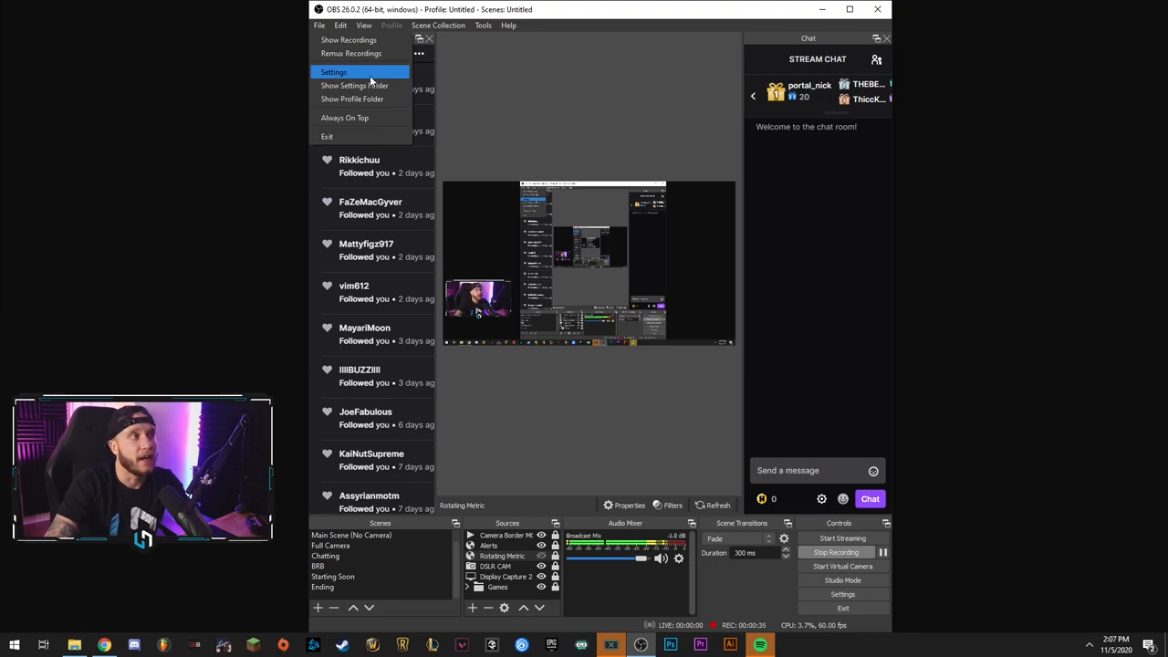
mouse_move(449, 66)
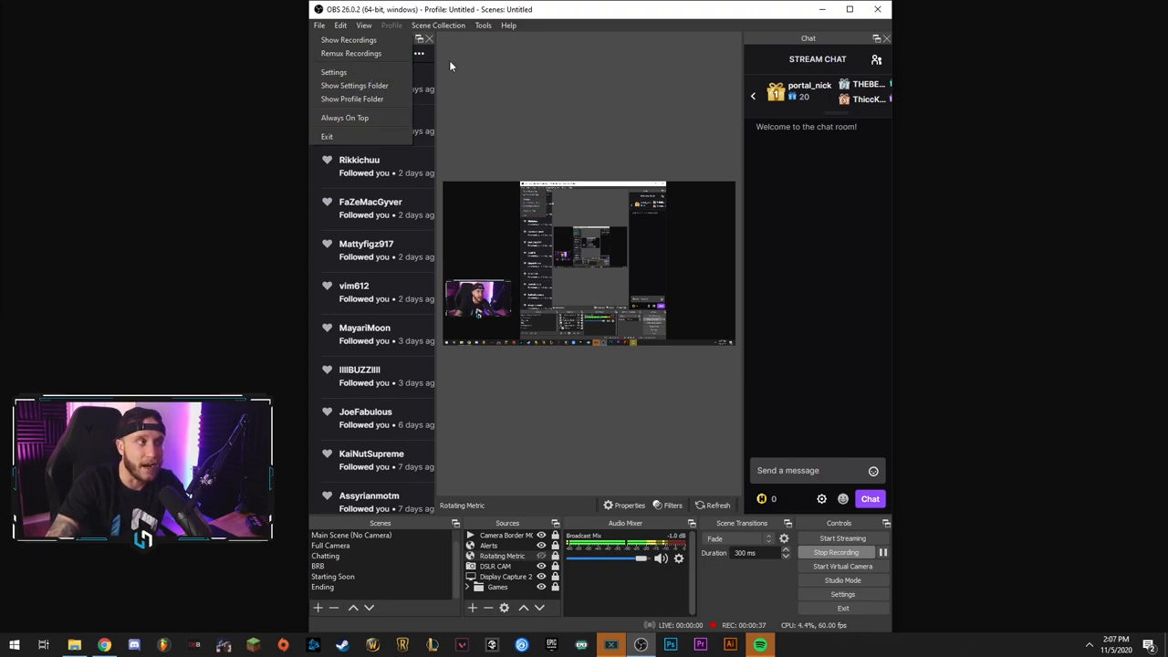
left_click(438, 25)
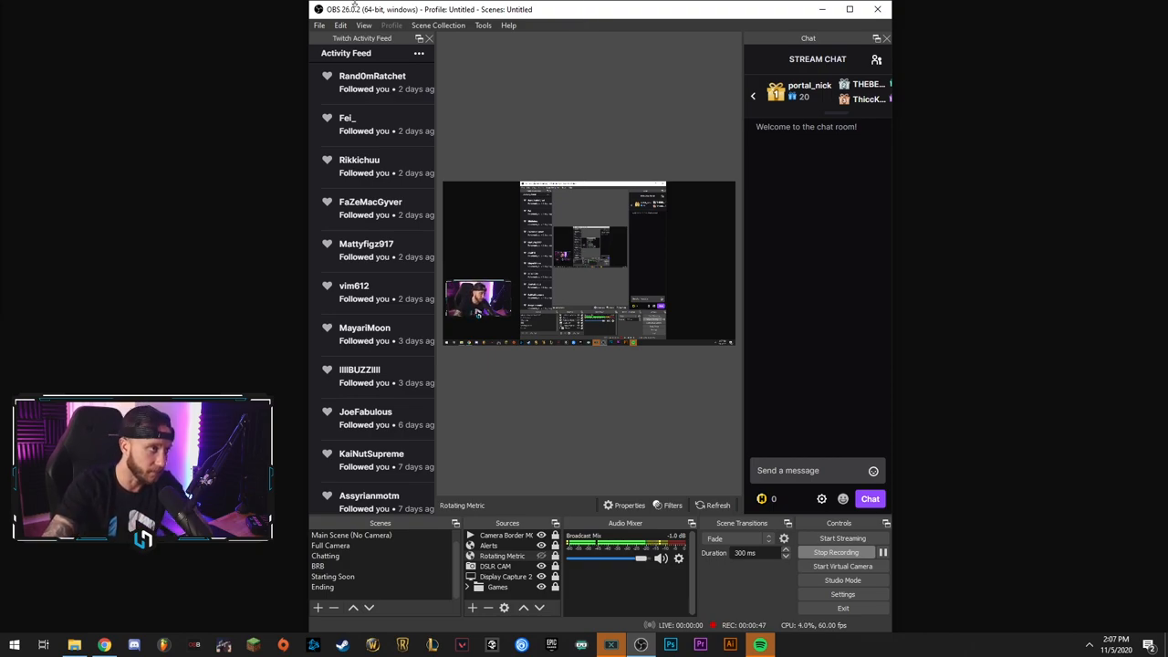
left_click(340, 26)
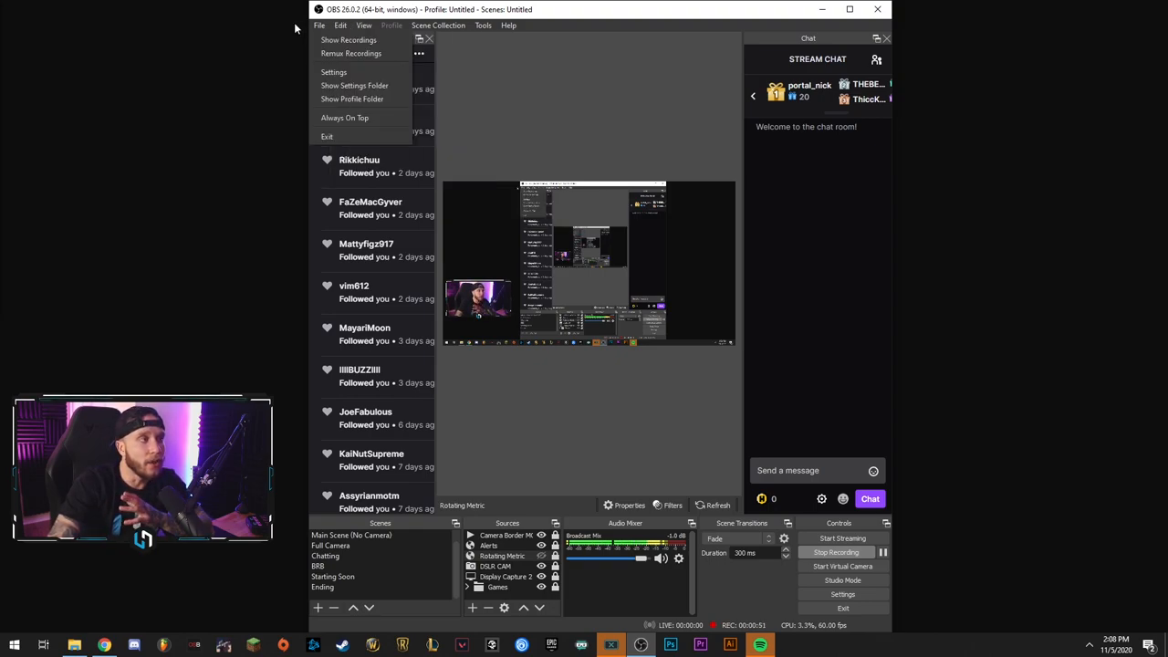
Browse the Edit menu's Transform, Order and audio options, then show the View menu's docks and toolbars.
left_click(438, 26)
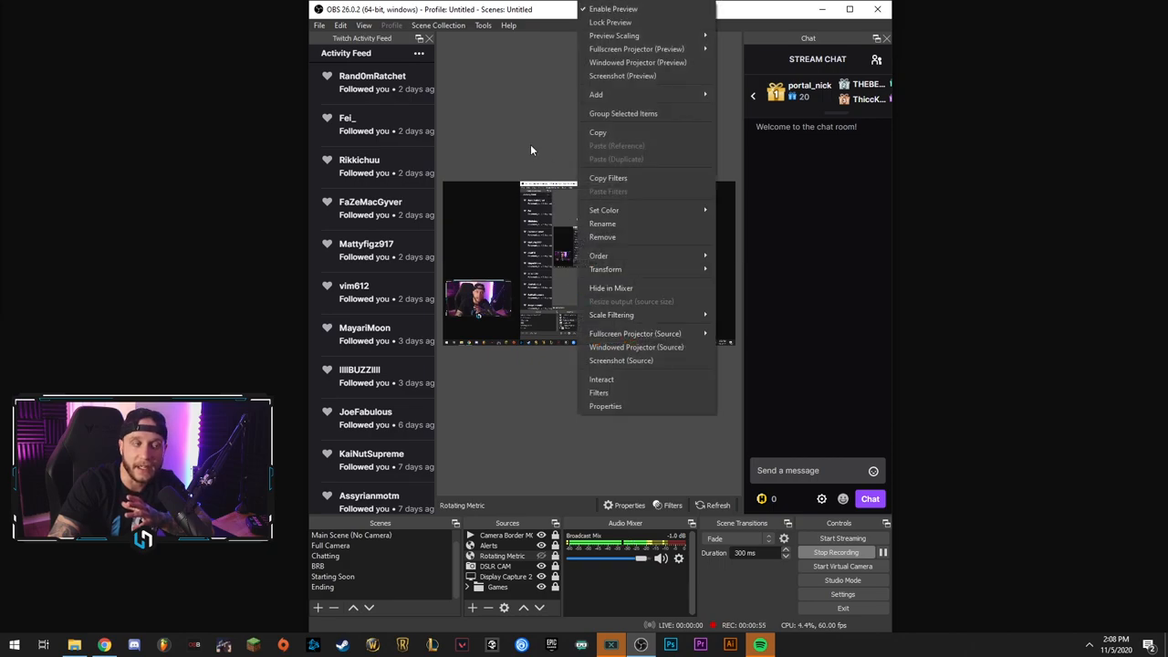
left_click(339, 25)
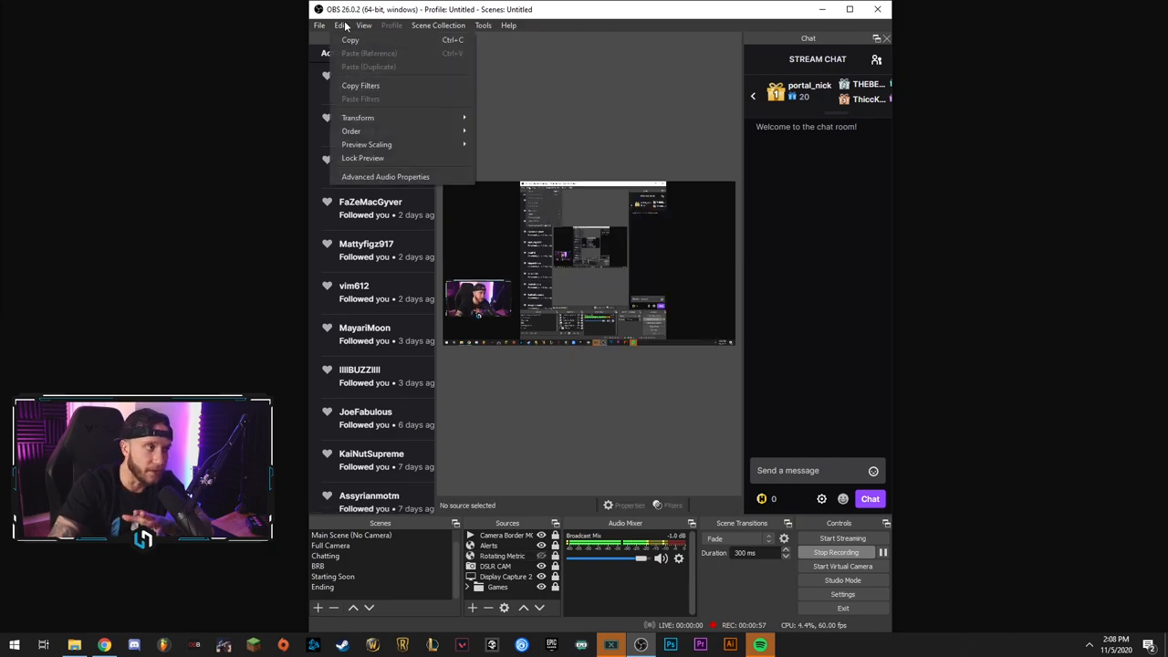
left_click(363, 25)
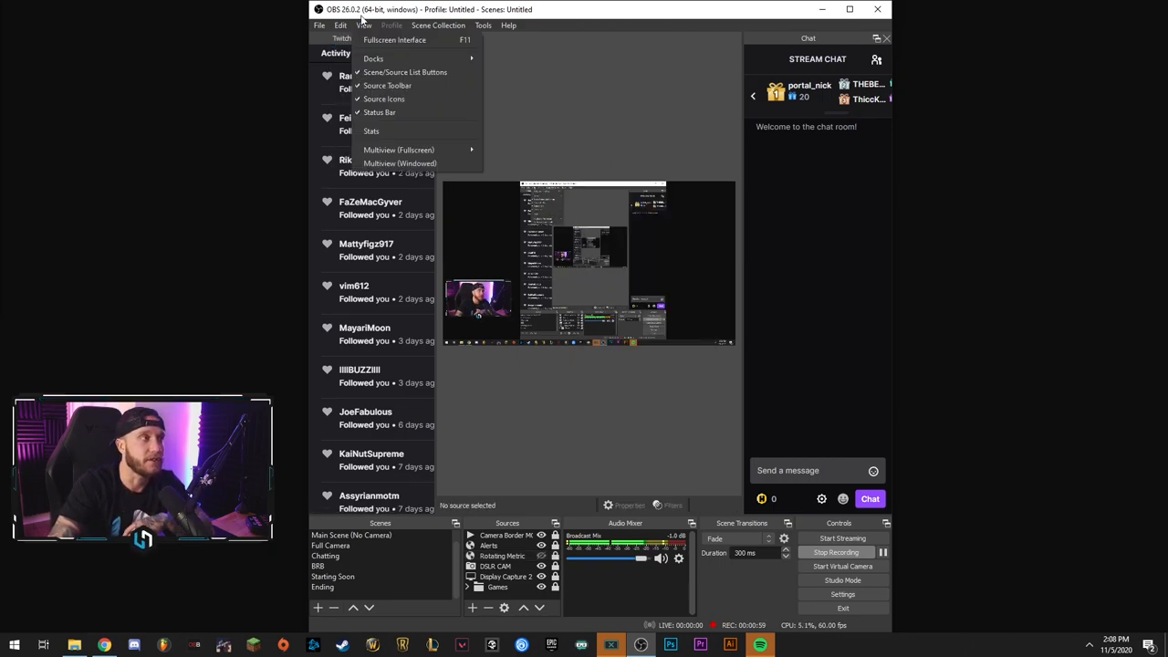
left_click(339, 26)
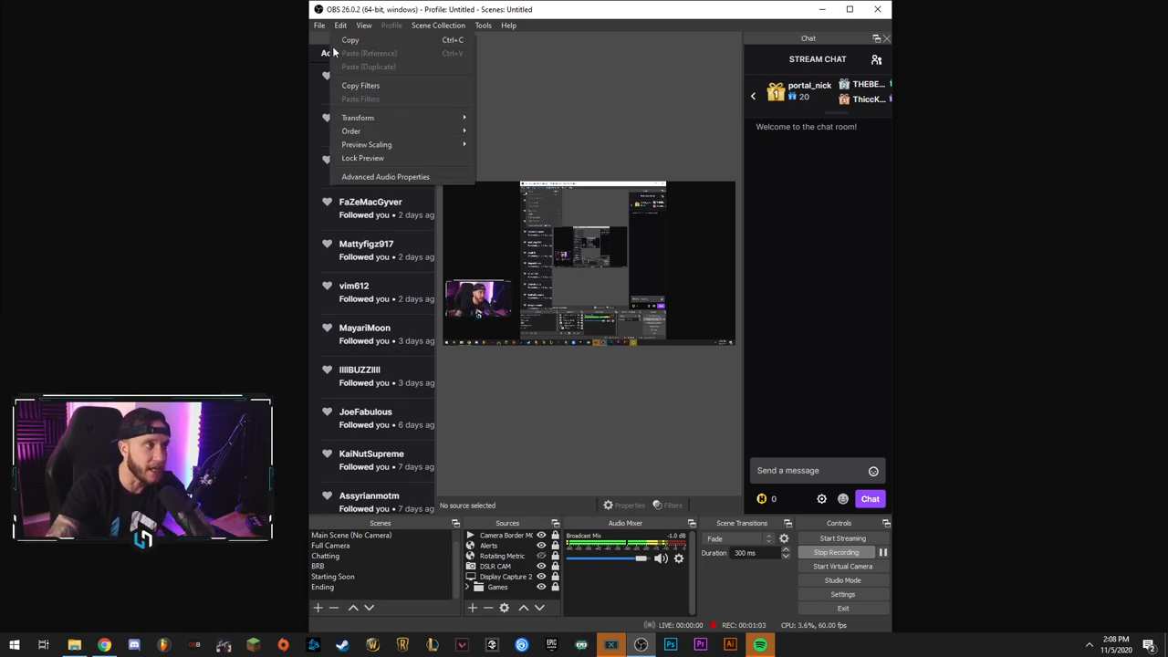
mouse_move(358, 117)
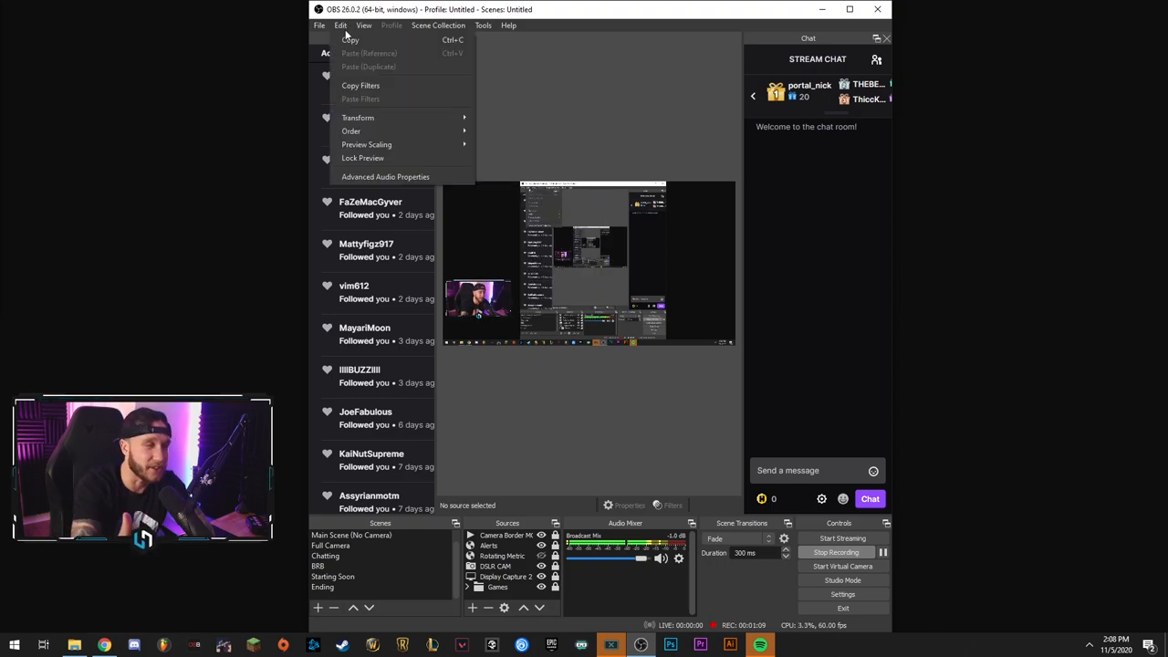
mouse_move(362, 99)
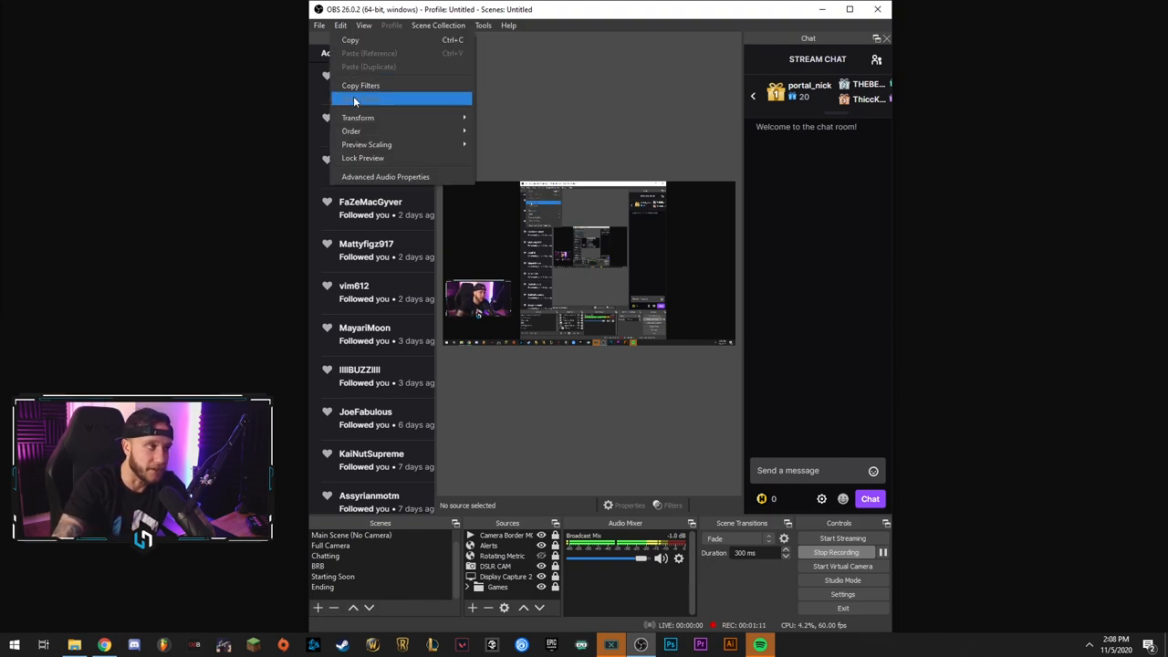
mouse_move(357, 117)
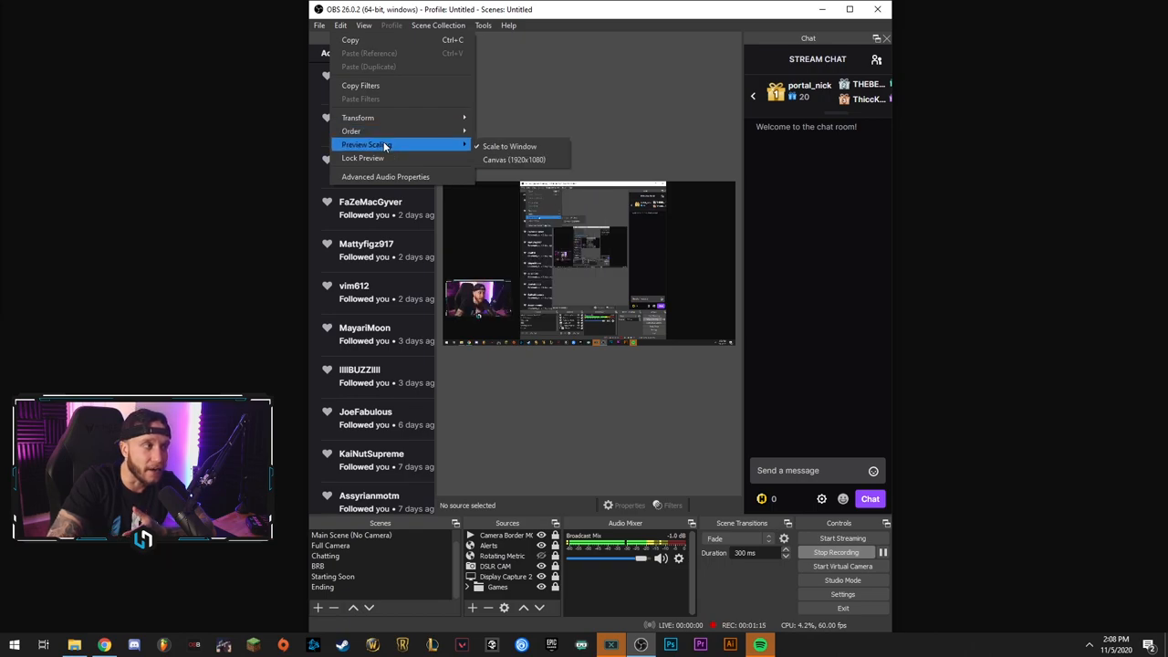
mouse_move(405, 157)
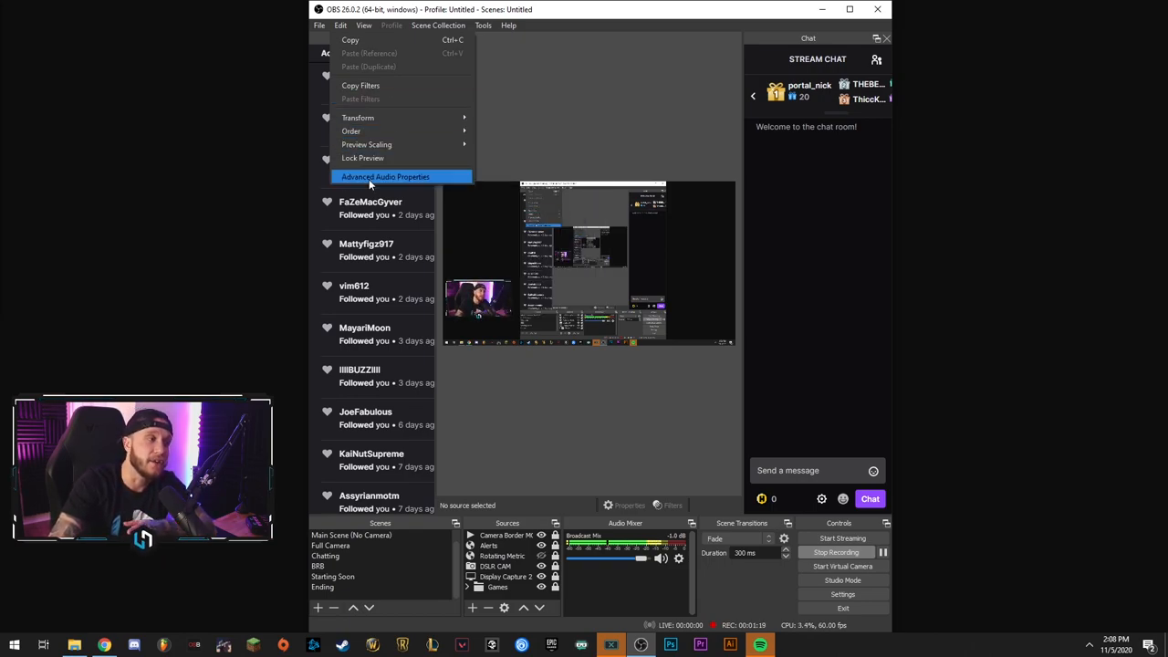
left_click(363, 26)
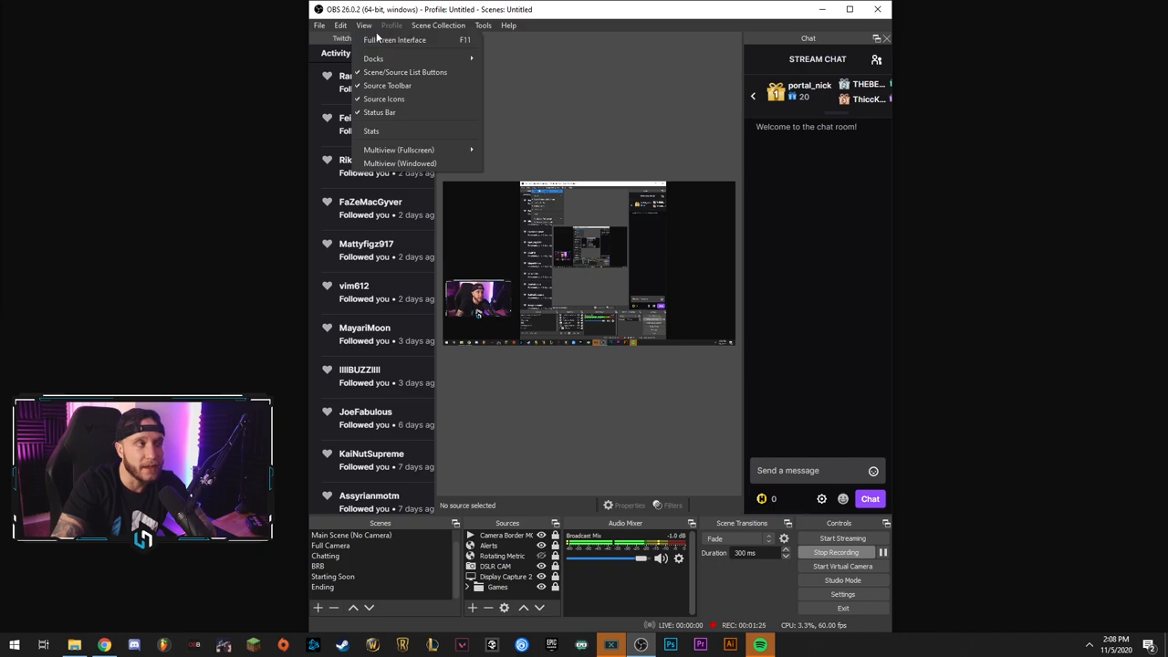
left_click(372, 59)
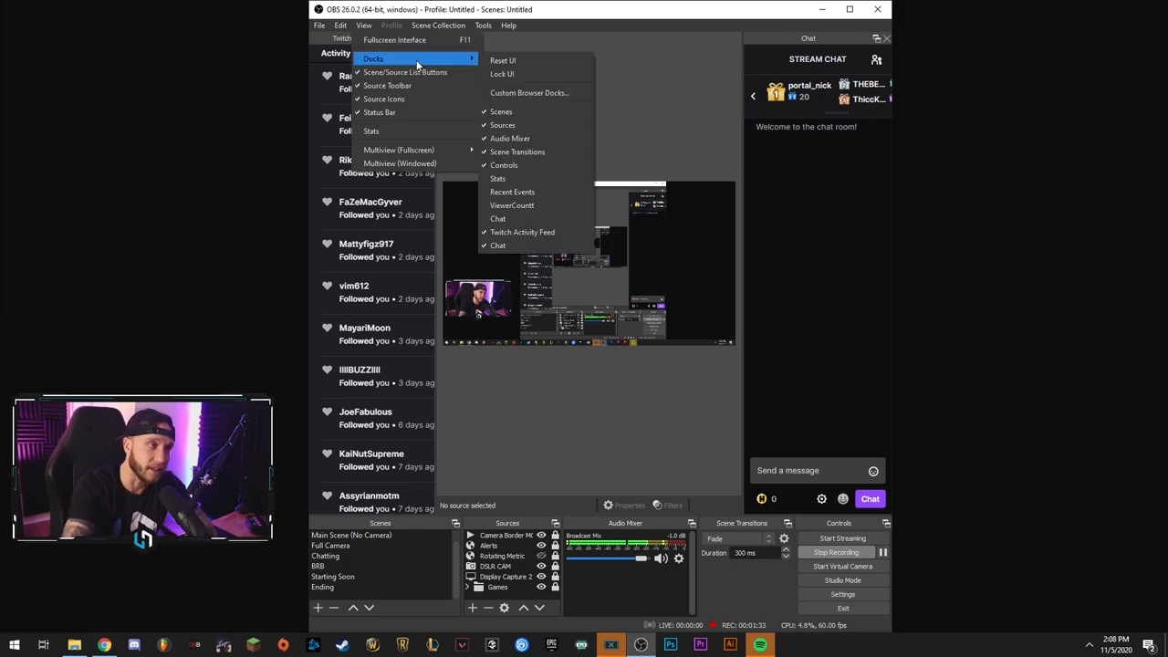
mouse_move(405, 73)
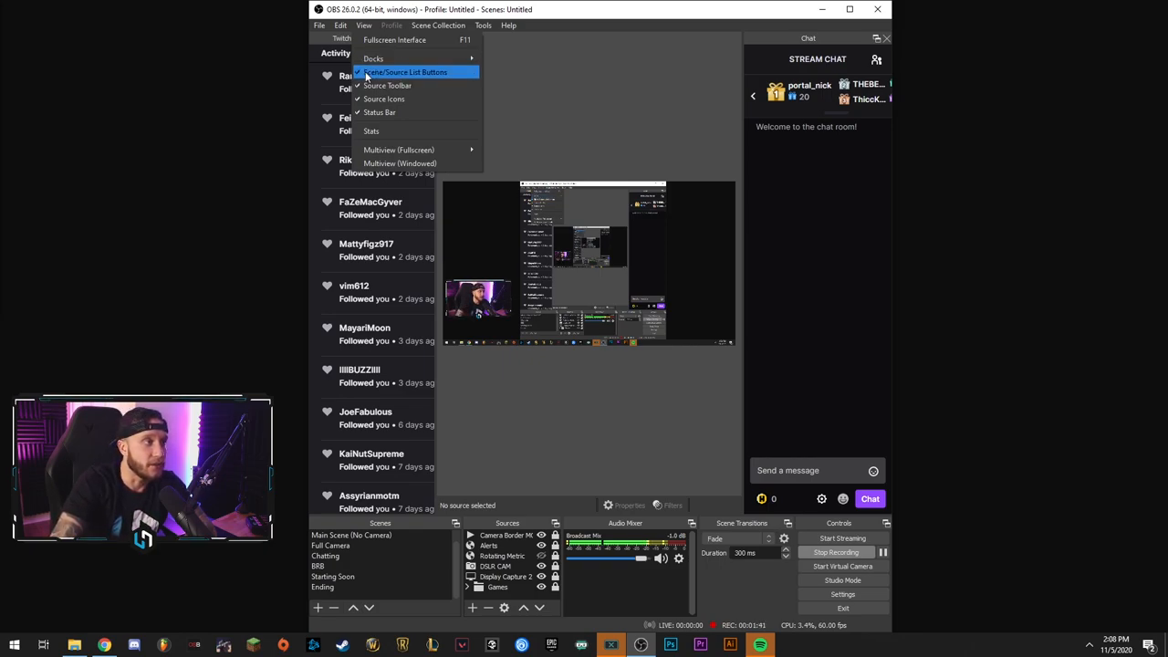
mouse_move(387, 86)
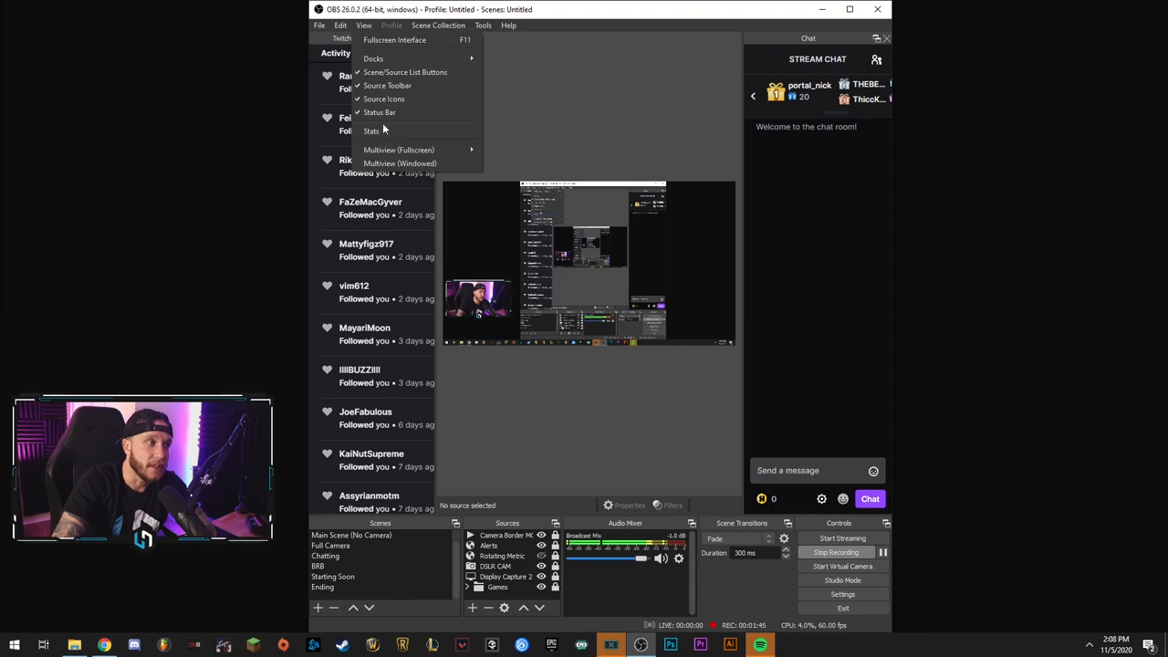
Show the Stats window with CPU, frame rate and output figures, then close it.
left_click(373, 131)
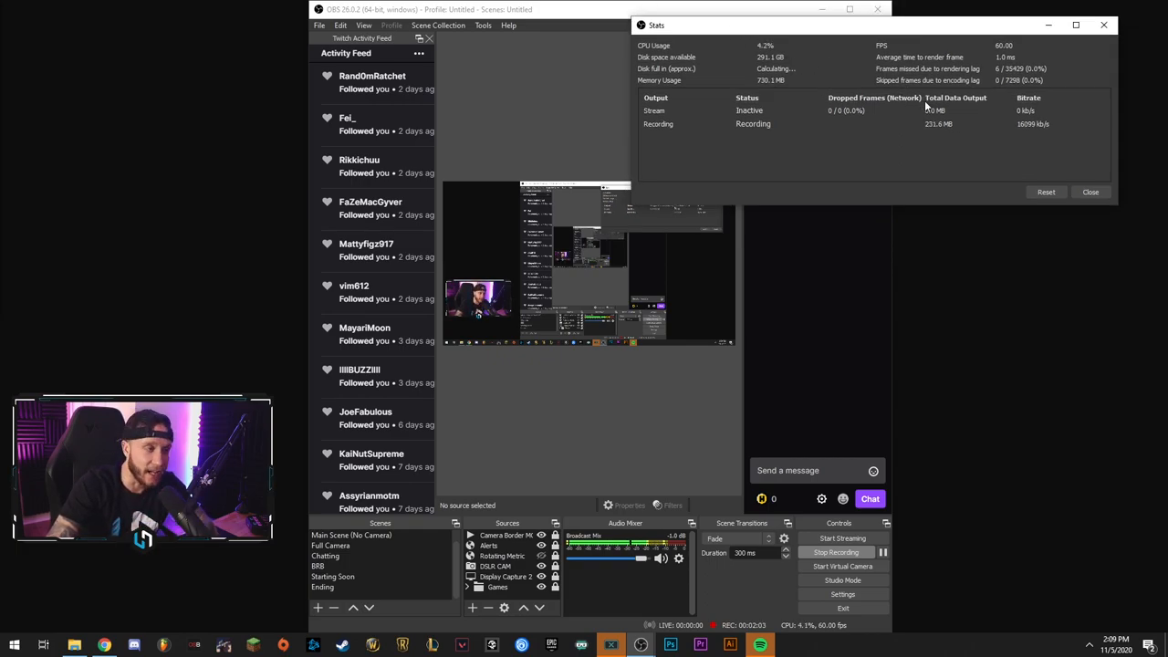
left_click(1090, 192)
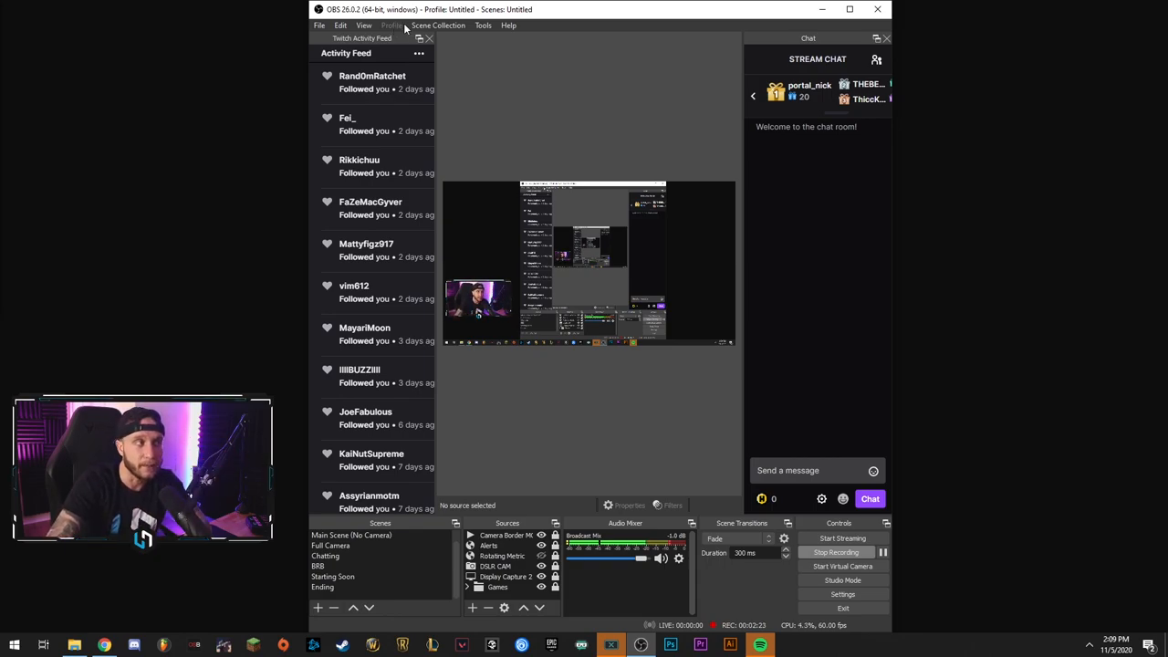
mouse_move(405, 103)
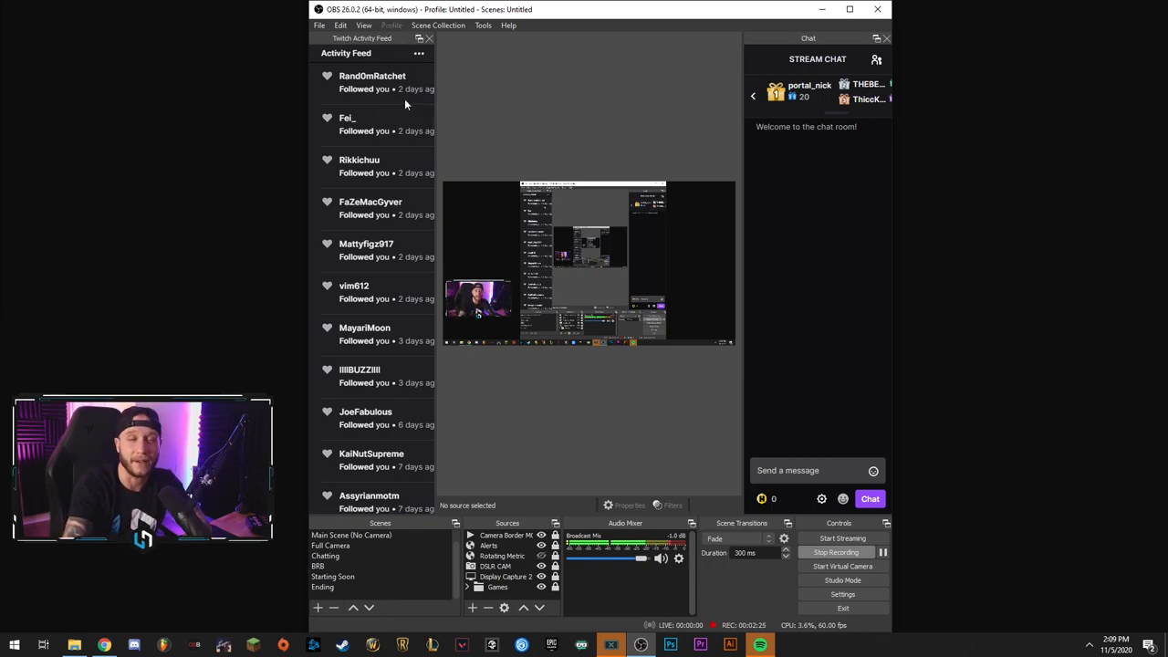
Browse the Scene Collection menu, then show the Tools menu with Captions, Scene Switcher, Output Timer and Scripts.
left_click(438, 25)
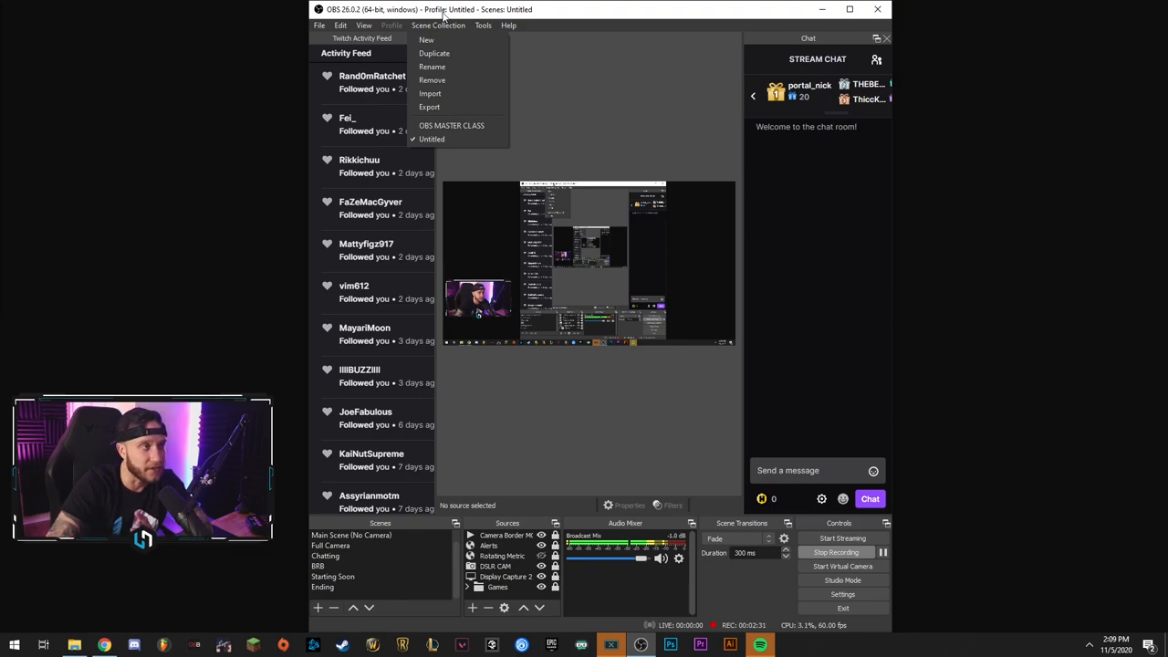
mouse_move(512, 531)
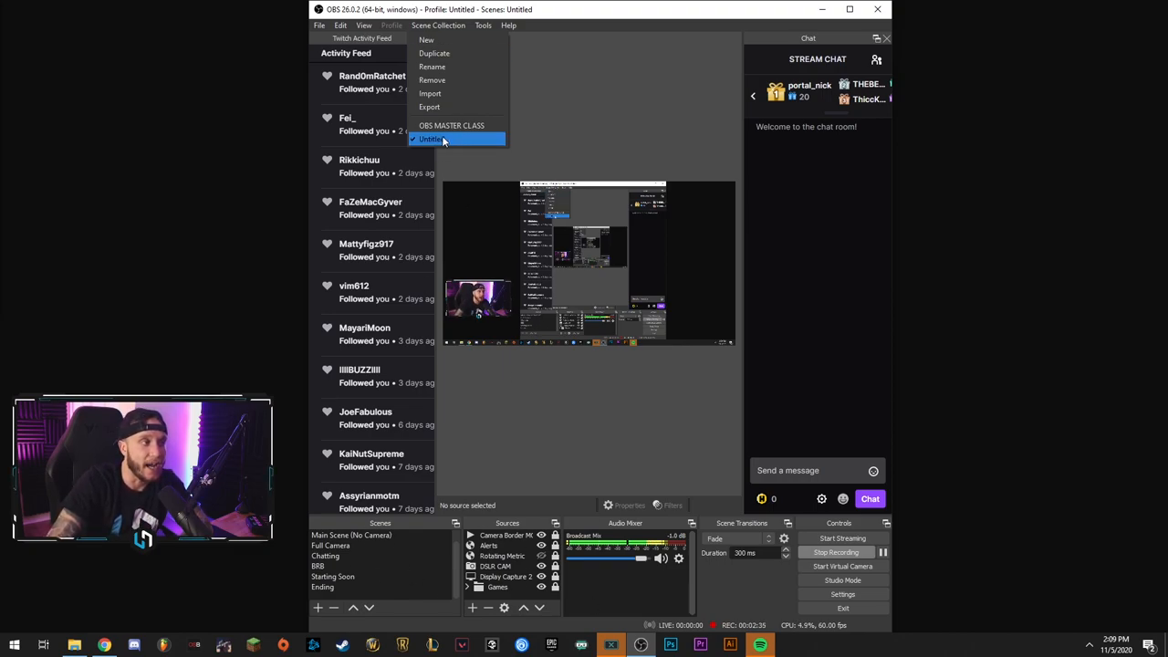
left_click(482, 25)
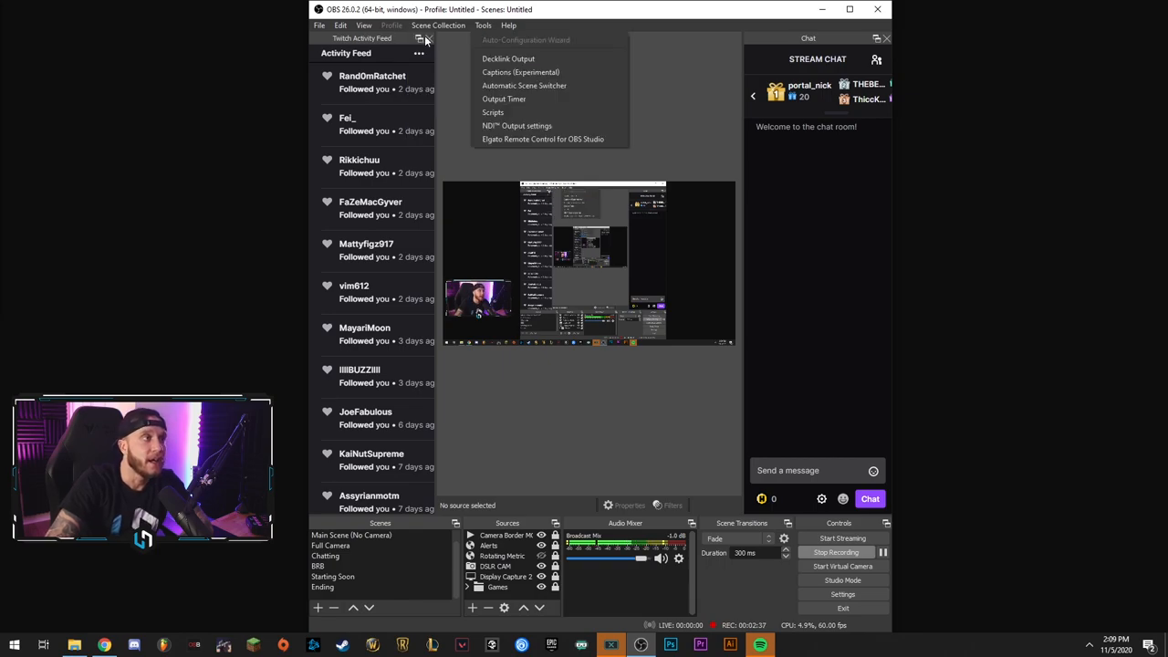
left_click(438, 26)
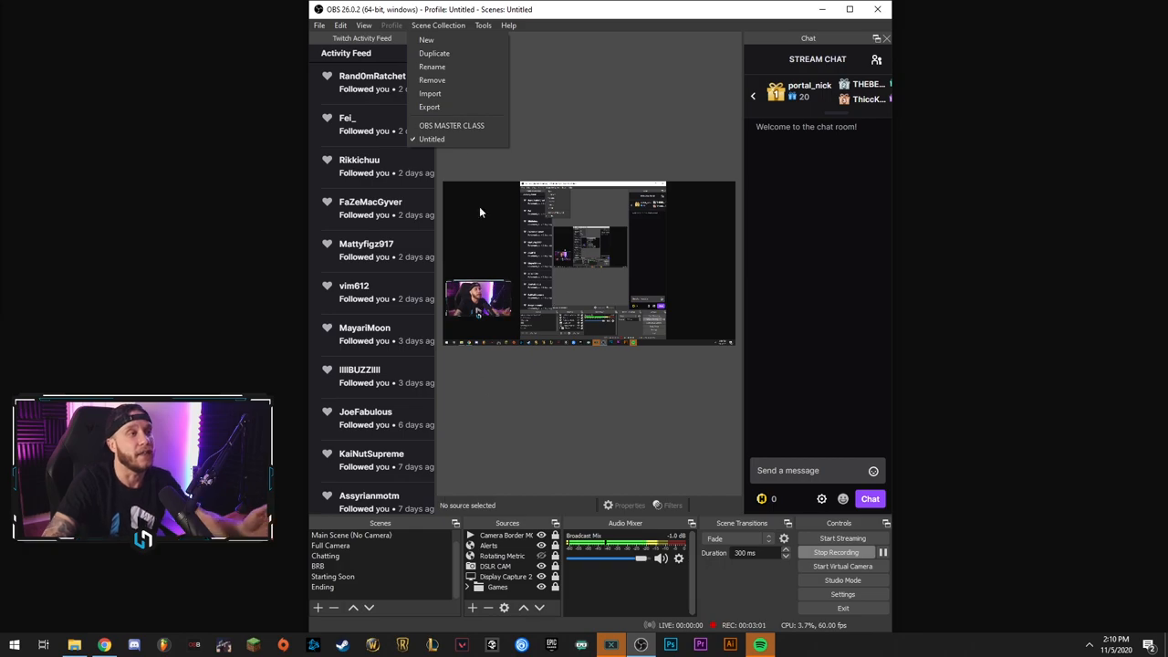
mouse_move(429, 106)
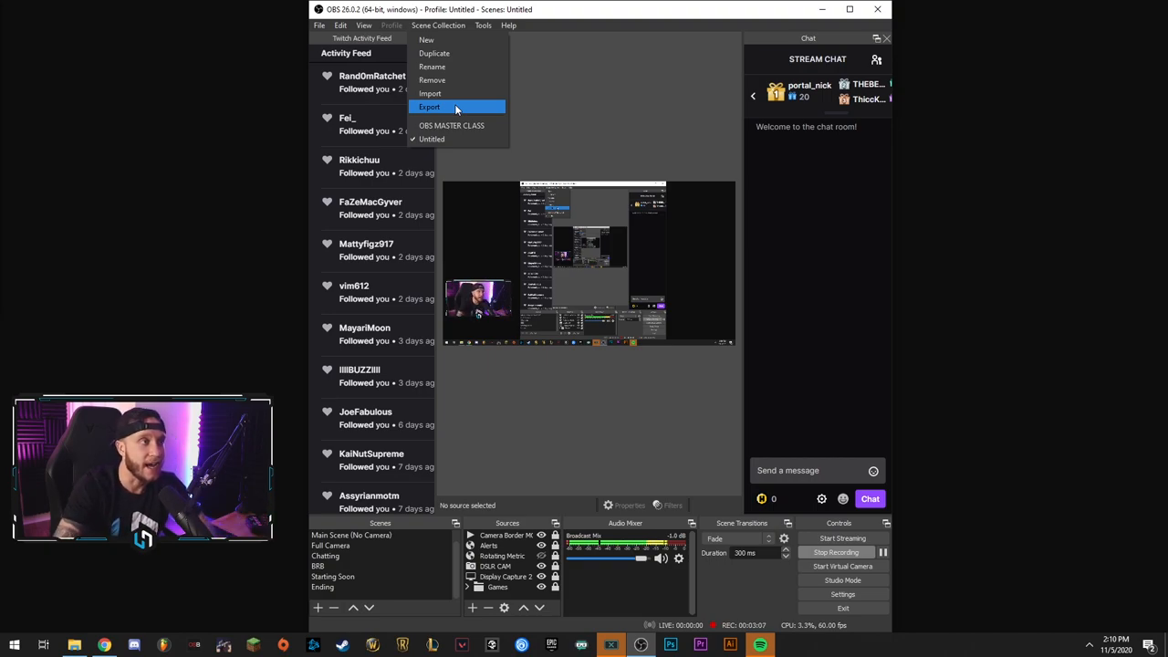
left_click(481, 25)
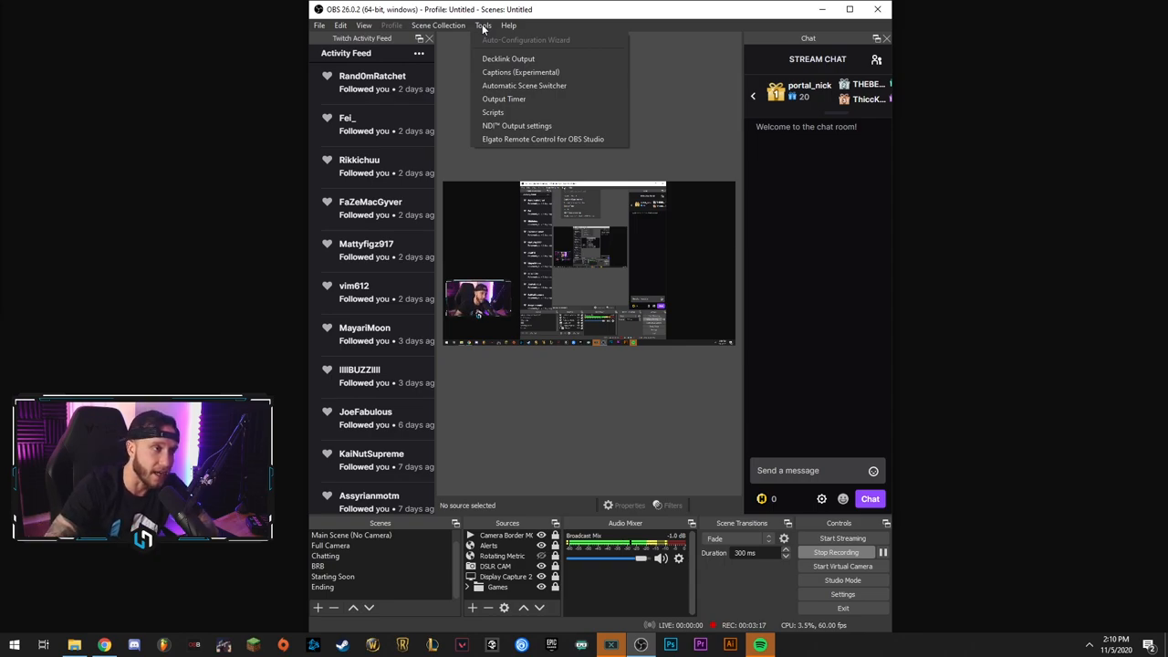
mouse_move(524, 85)
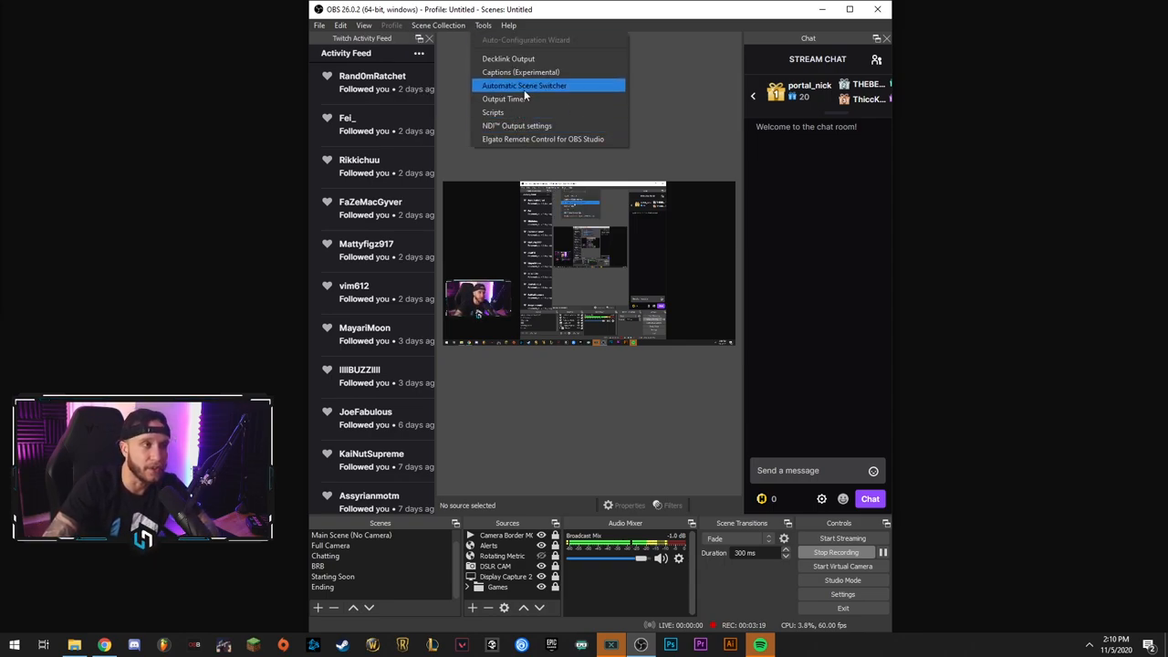
mouse_move(508, 59)
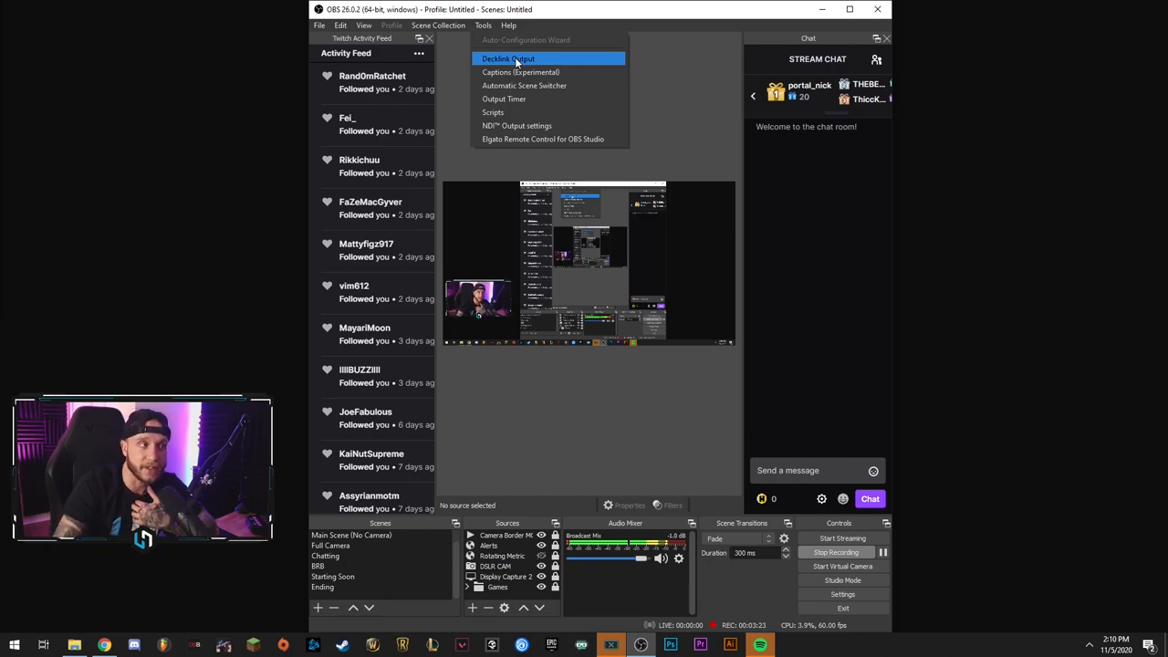
mouse_move(526, 128)
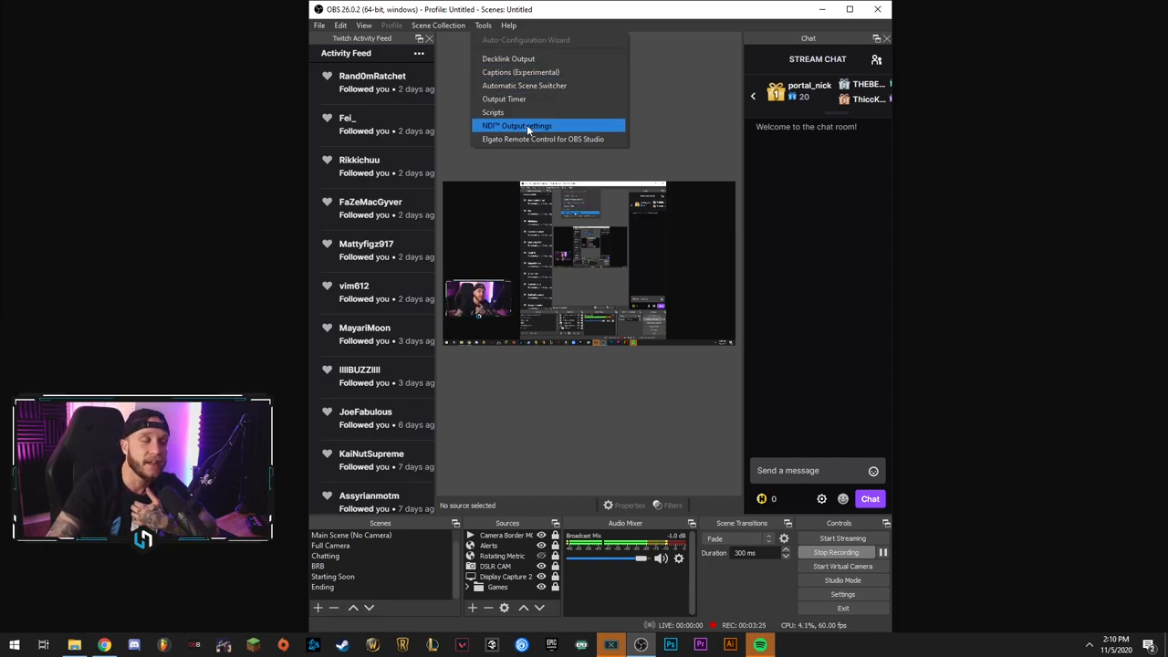
mouse_move(520, 73)
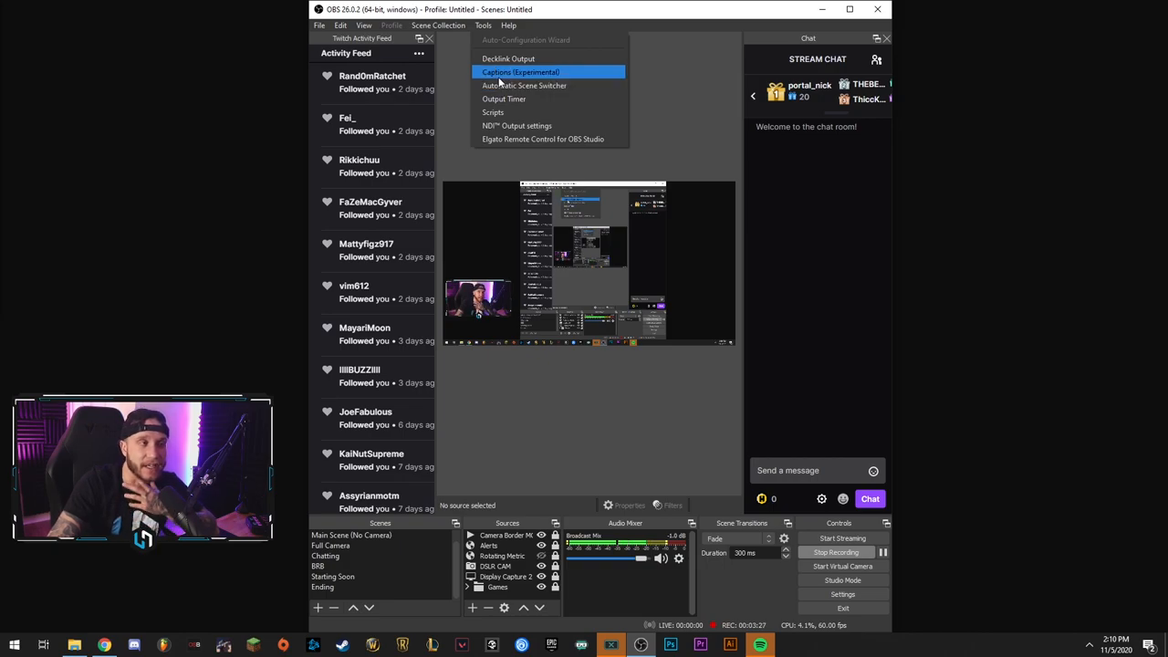
mouse_move(524, 27)
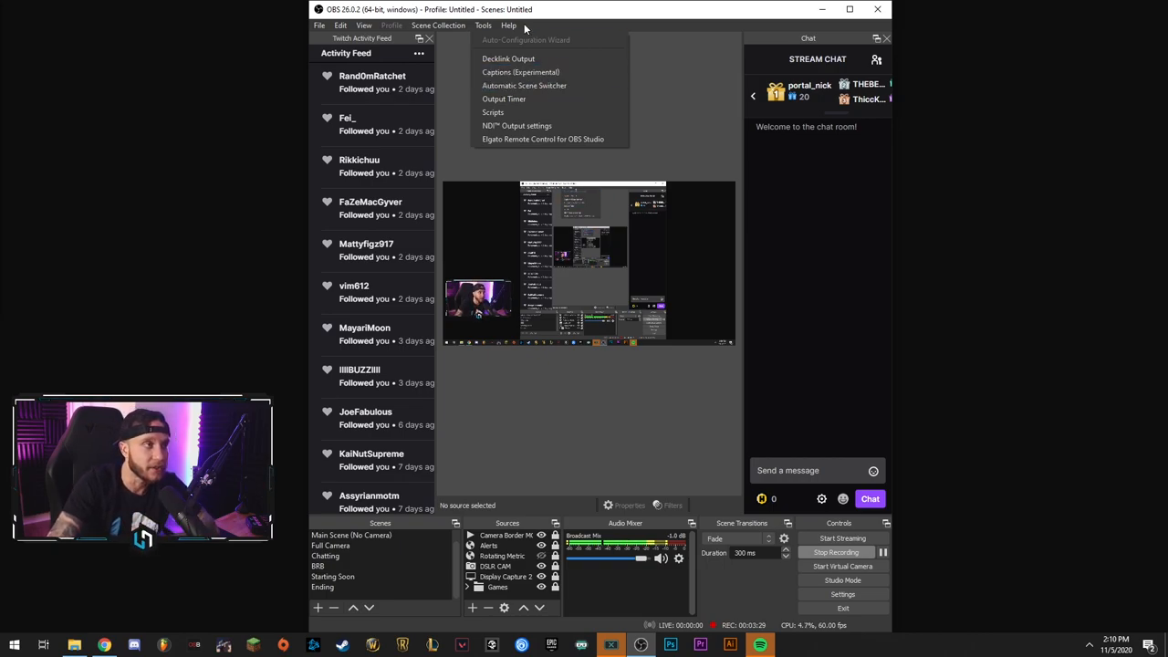
Show the Help menu with Log Files, Crash Reports, Check For Updates and Visit Website.
left_click(509, 26)
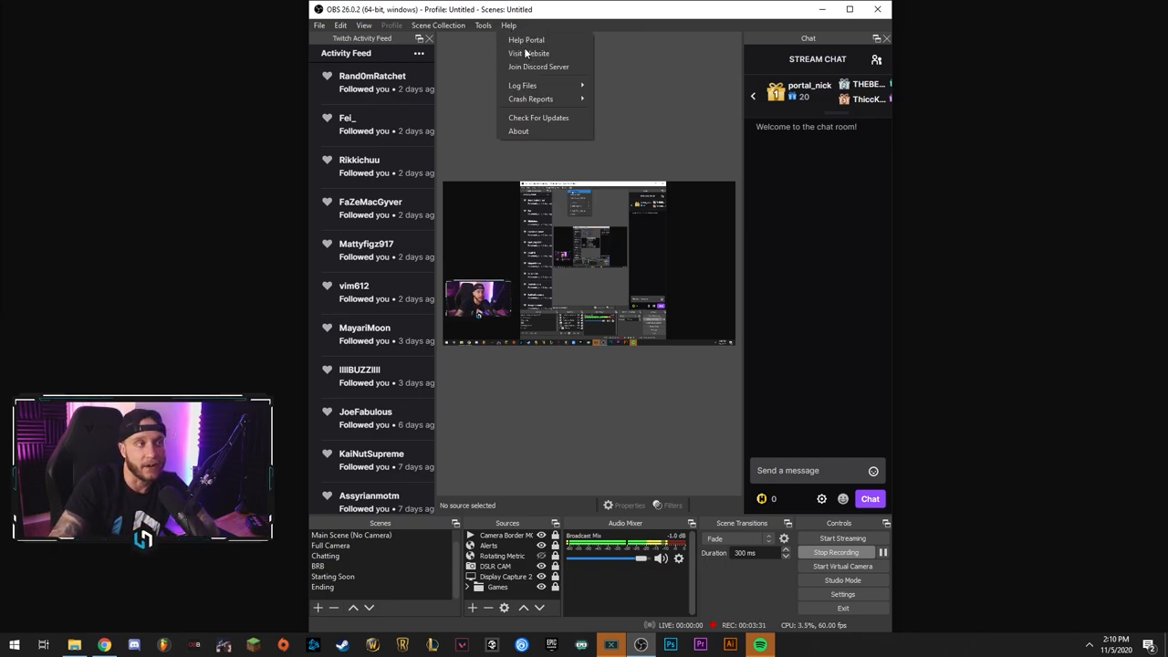
mouse_move(538, 117)
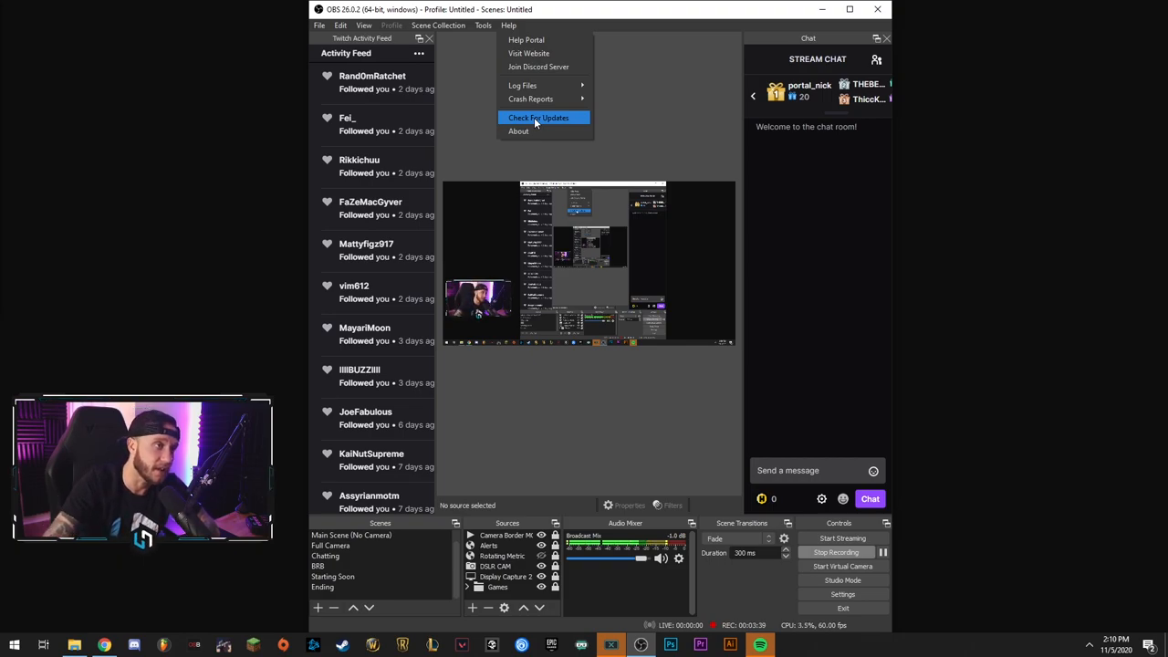
mouse_move(522, 85)
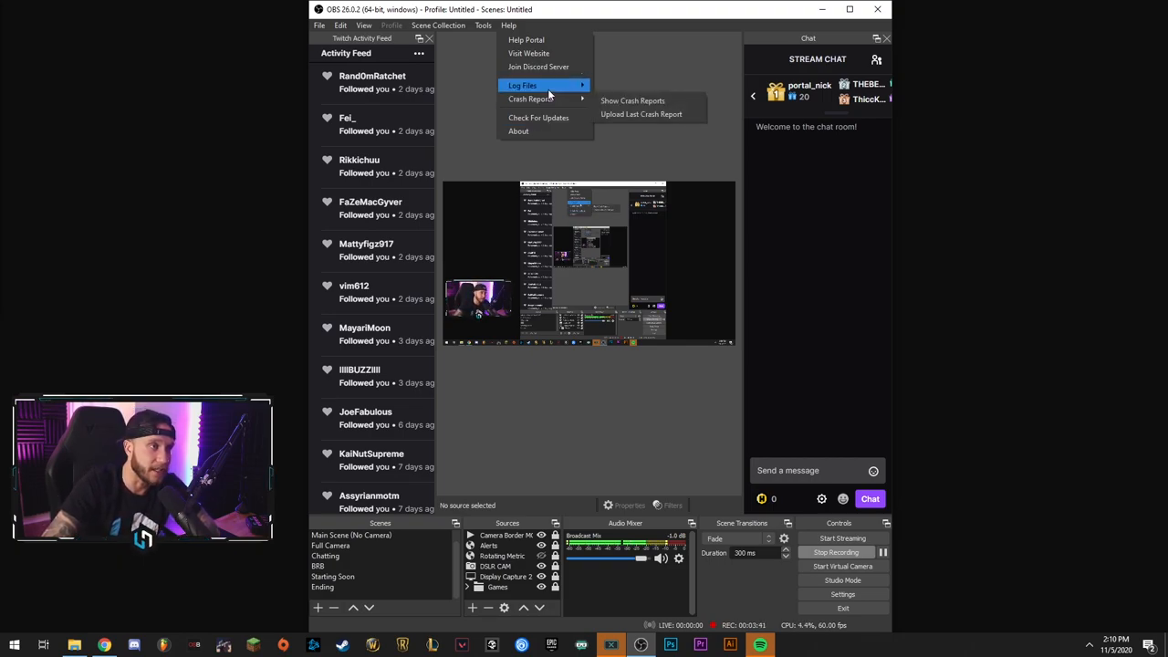
mouse_move(526, 40)
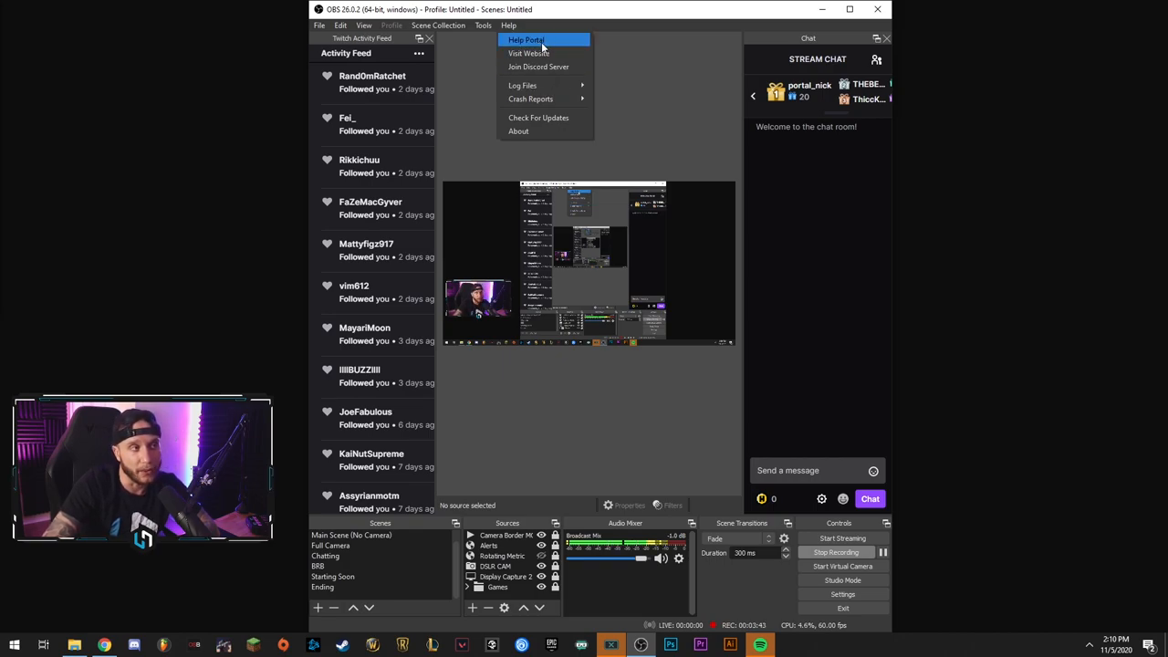
mouse_move(529, 53)
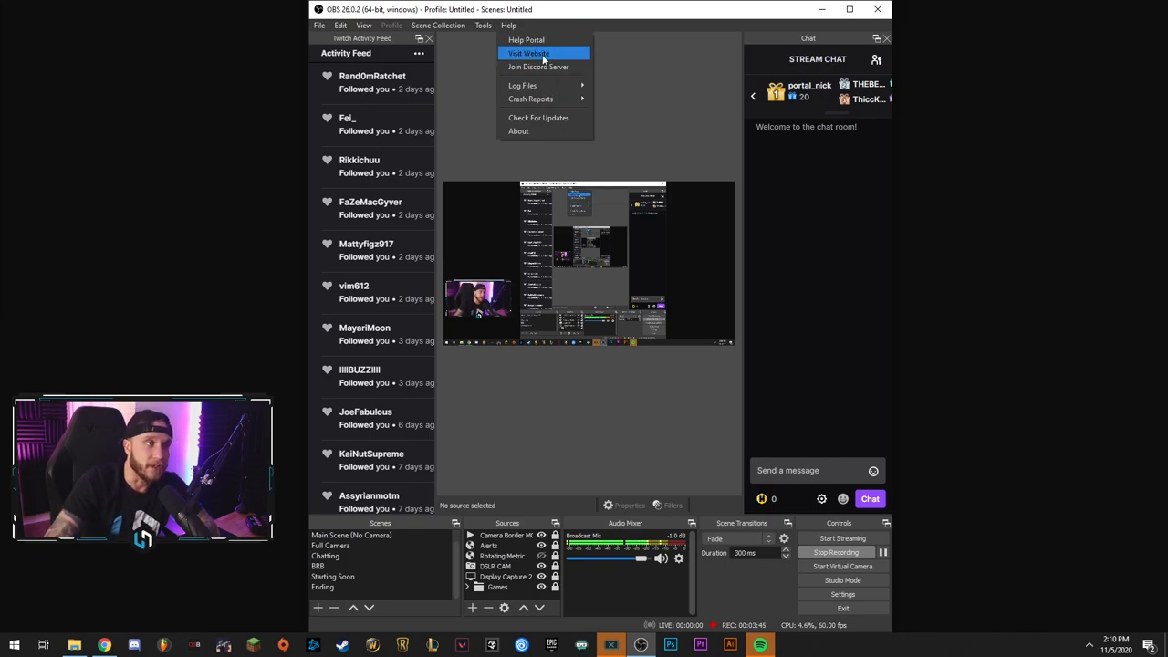
mouse_move(538, 66)
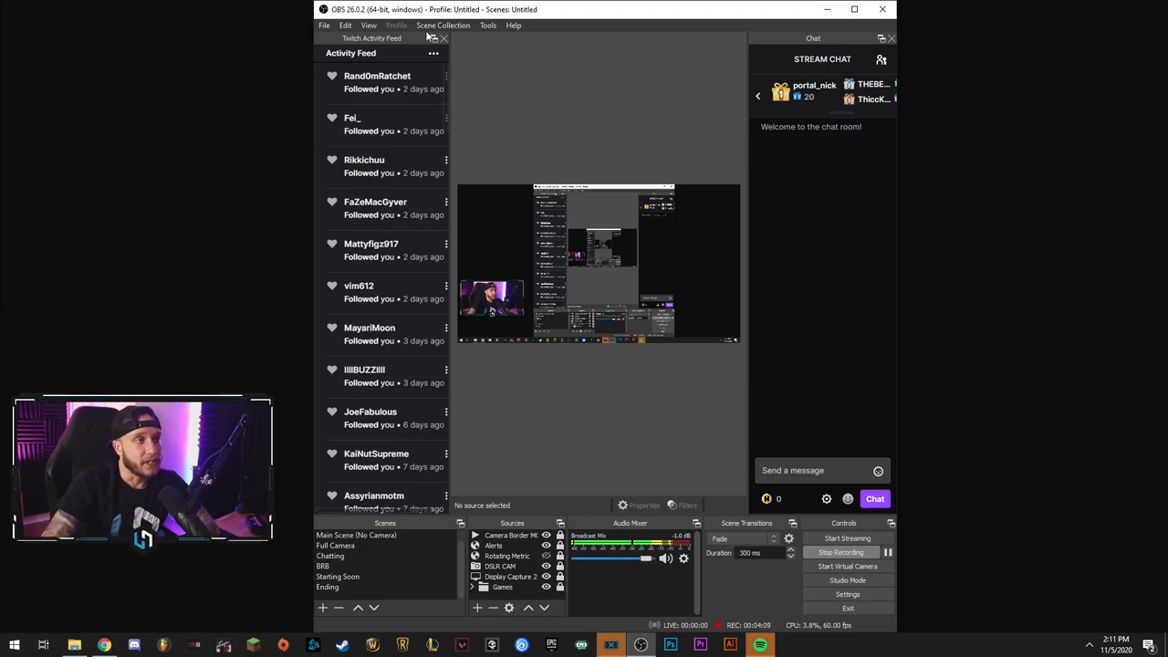
mouse_move(548, 157)
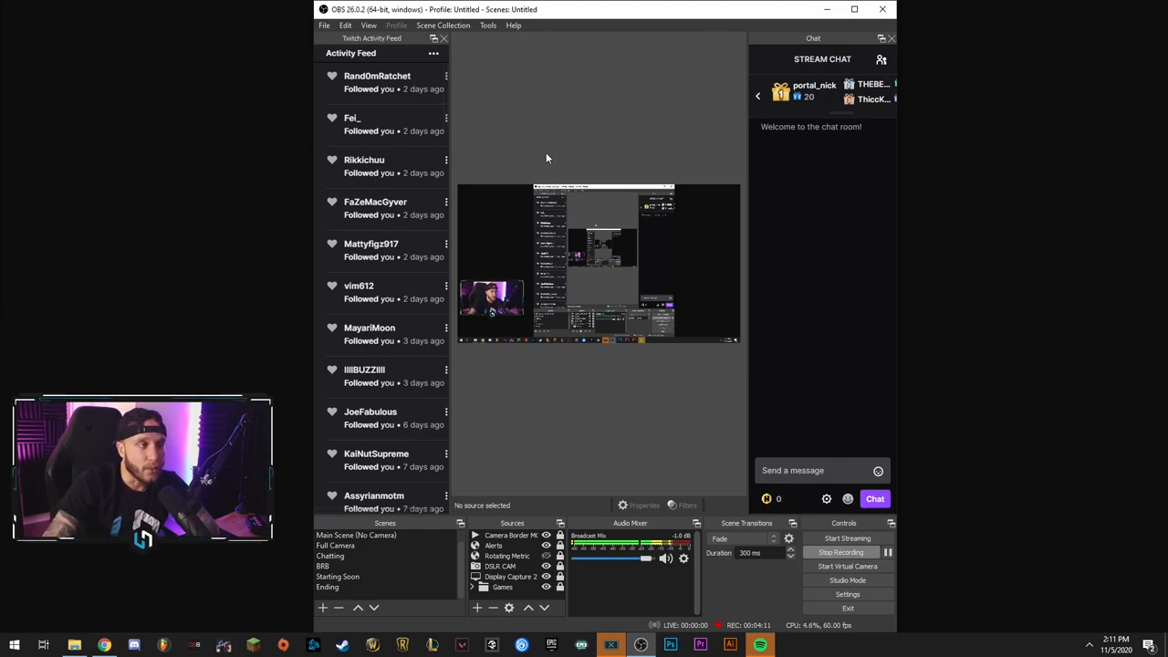
mouse_move(484, 259)
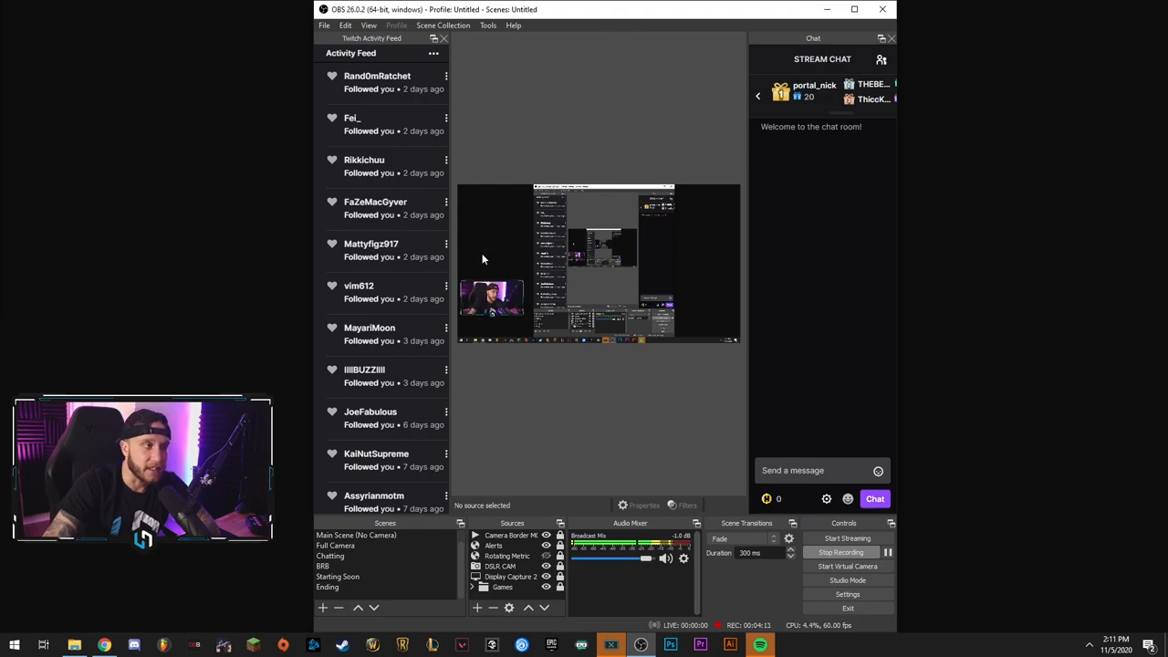
mouse_move(599, 241)
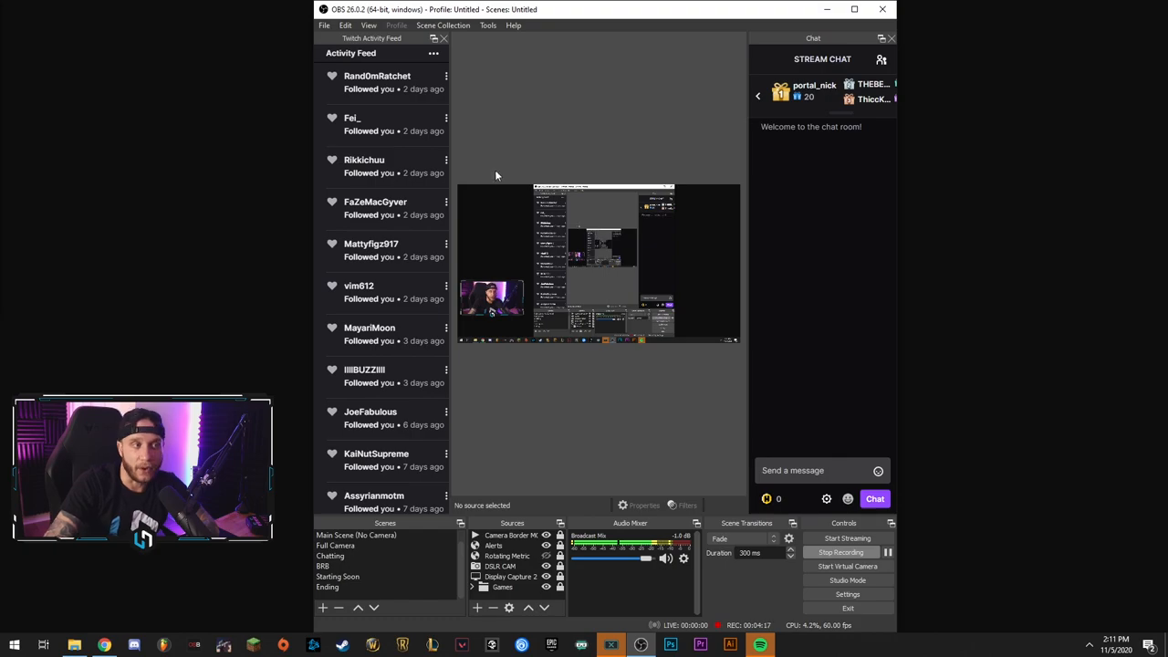
mouse_move(547, 354)
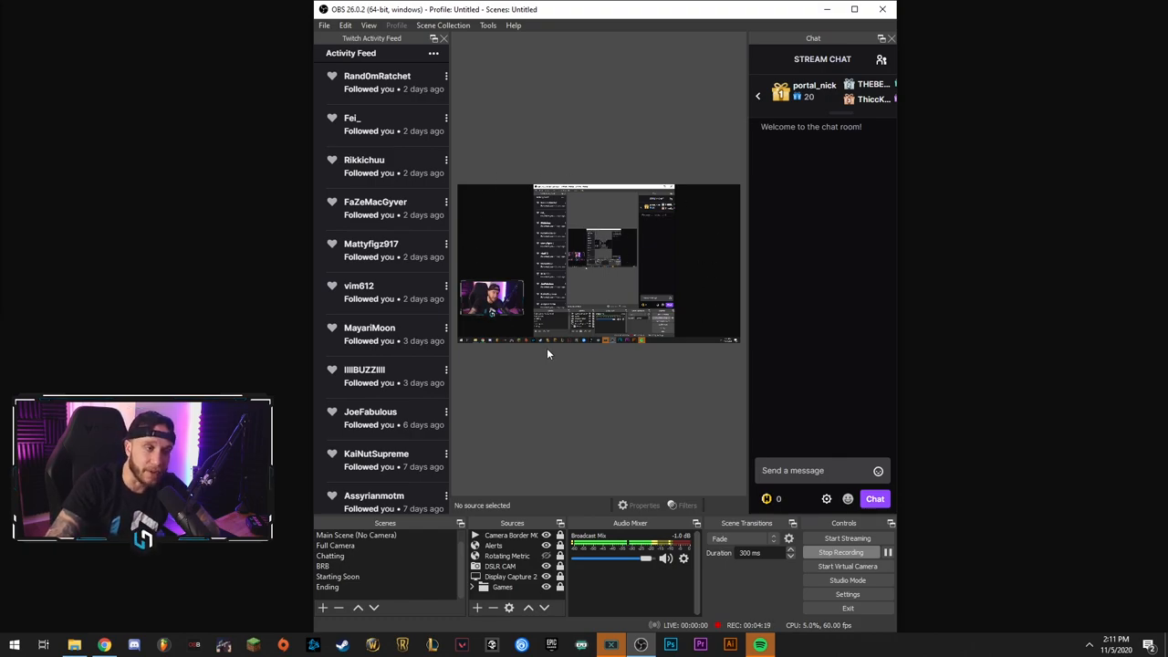
mouse_move(654, 355)
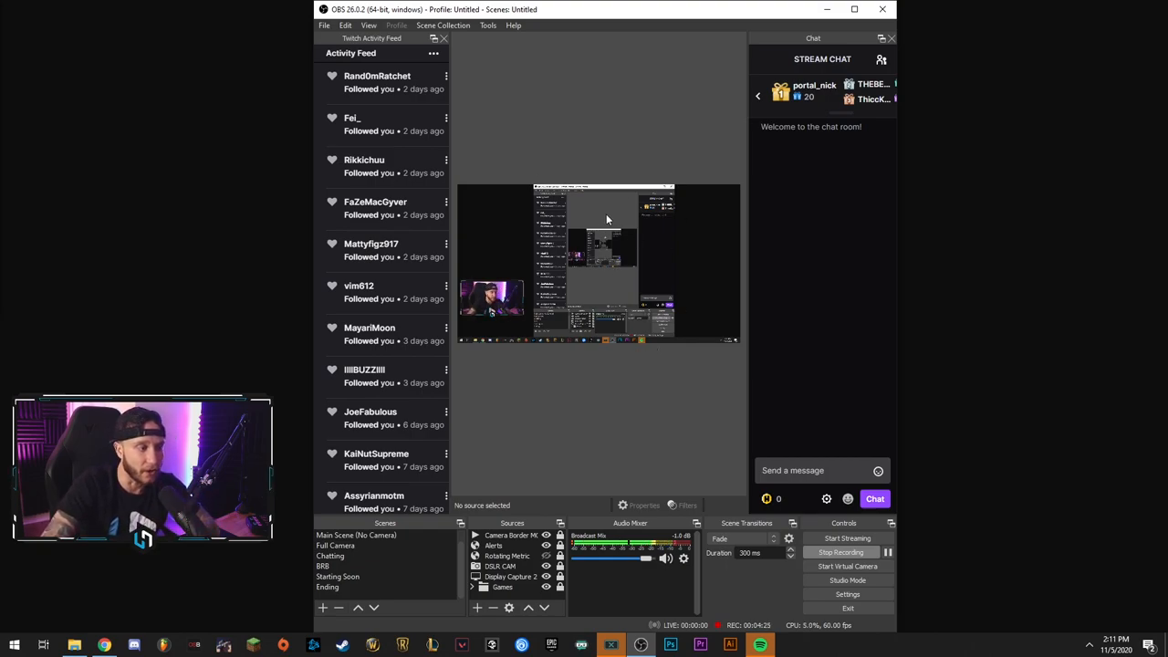
mouse_move(449, 526)
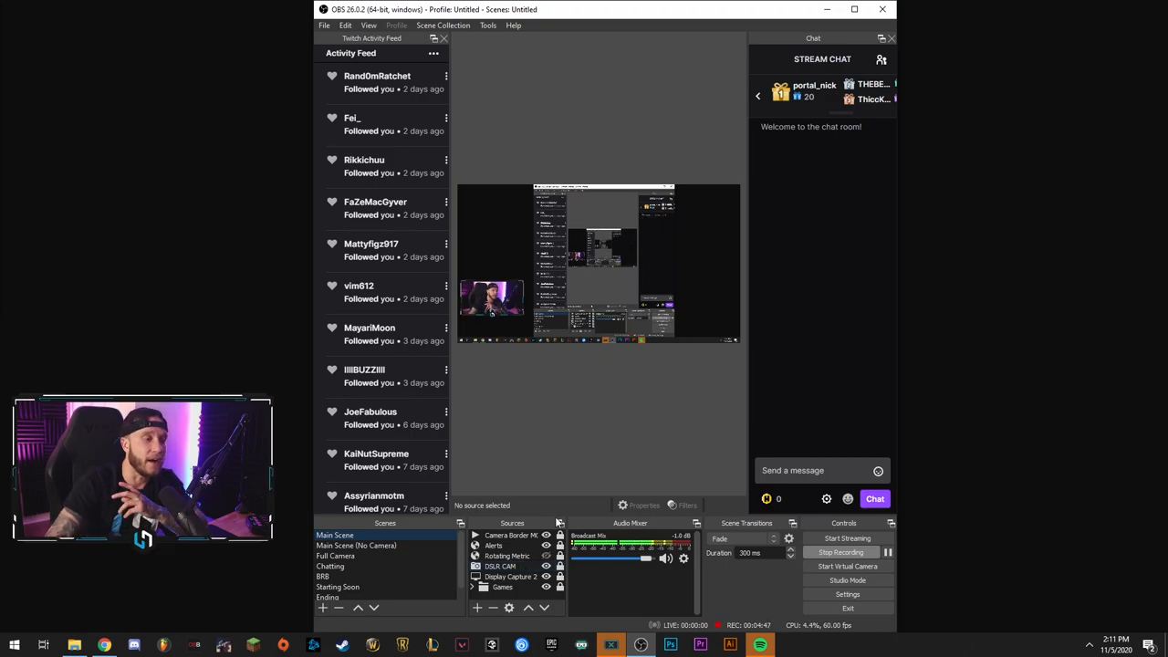
left_click(356, 544)
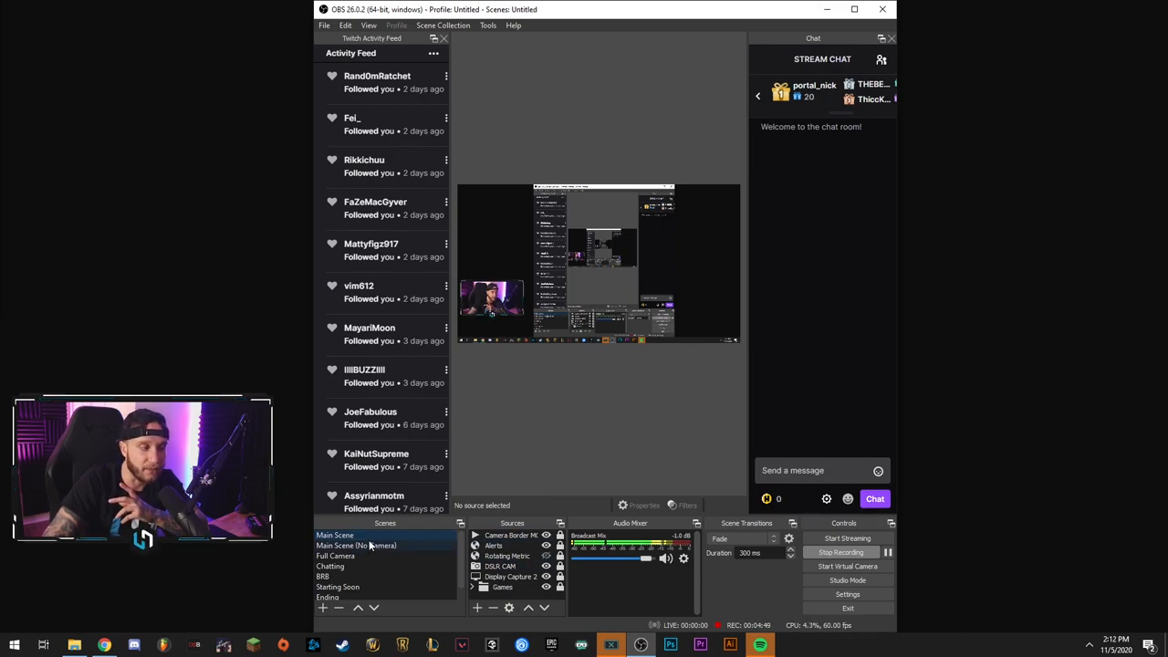
left_click(356, 544)
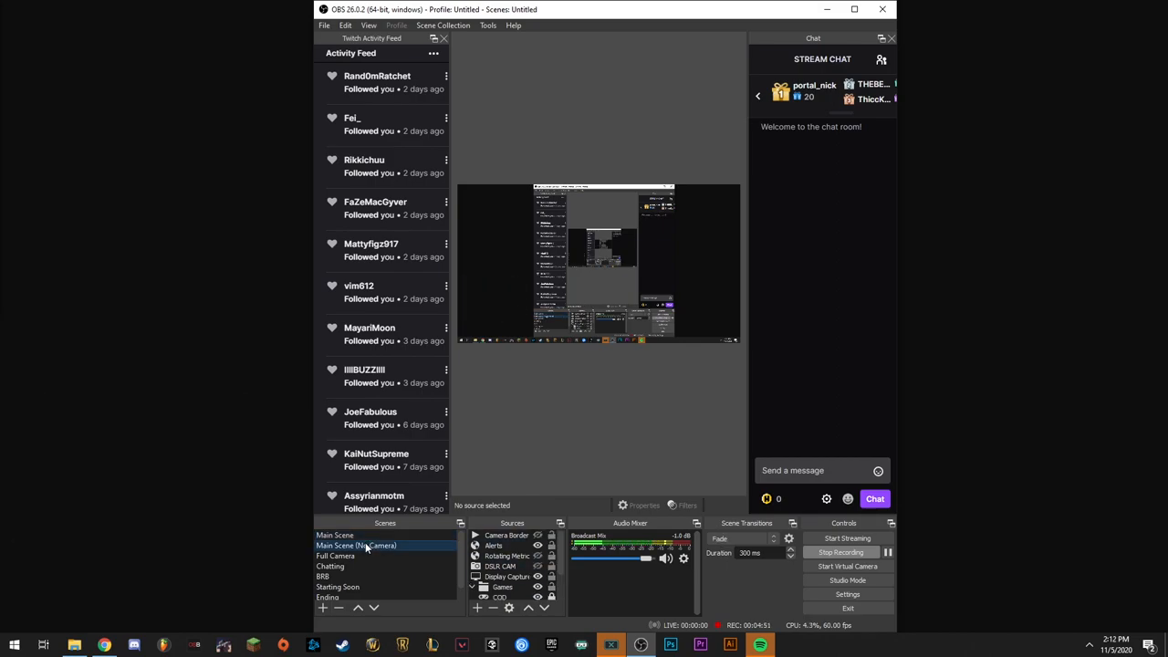
left_click(336, 535)
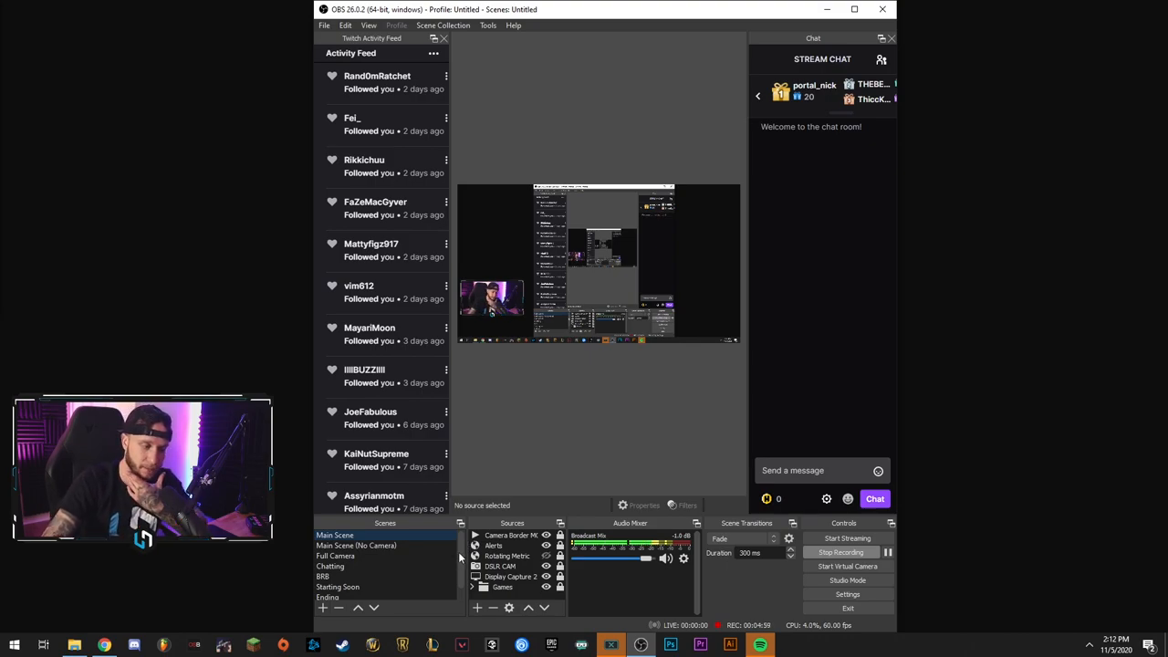
mouse_move(645, 583)
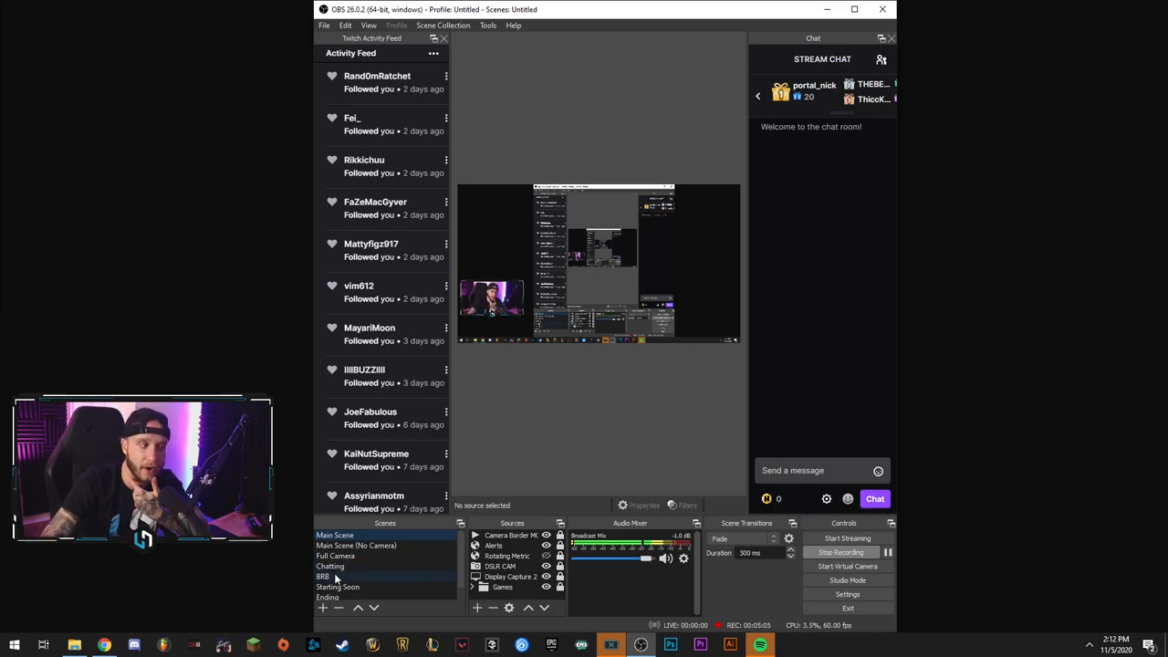
left_click(325, 577)
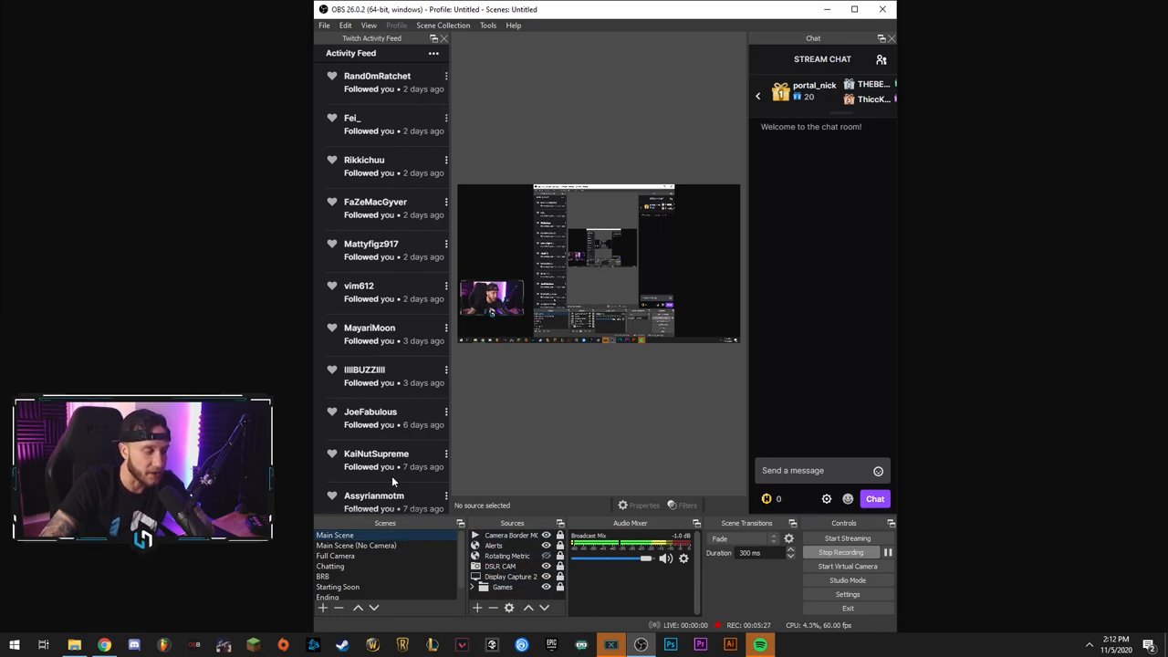
left_click(323, 577)
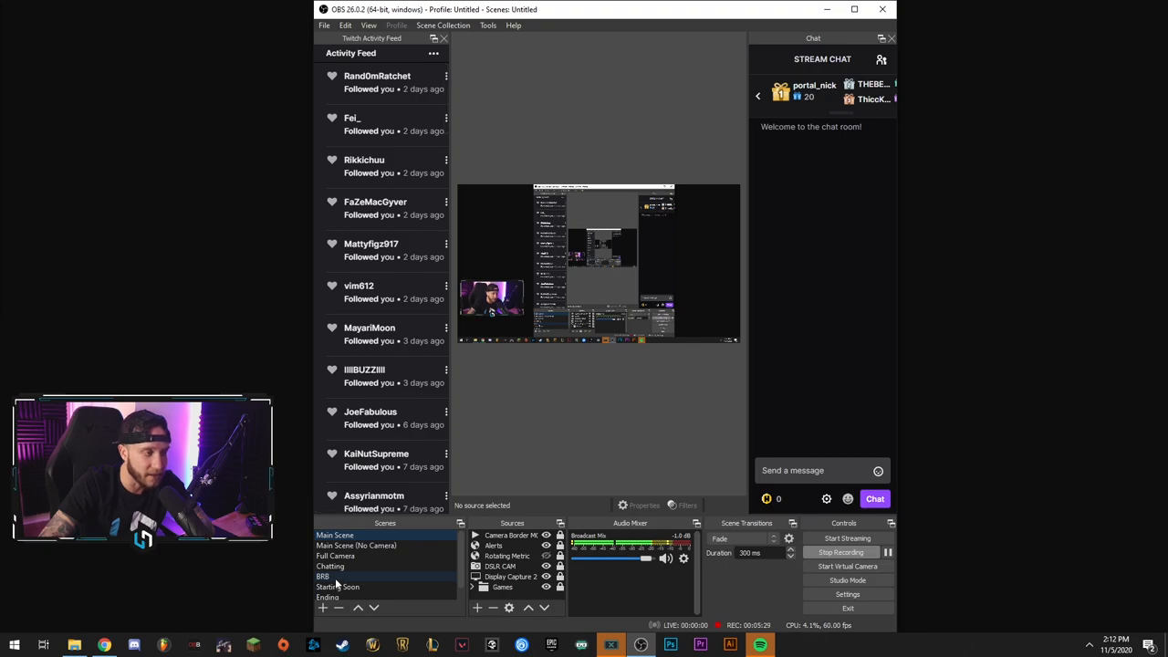
left_click(323, 577)
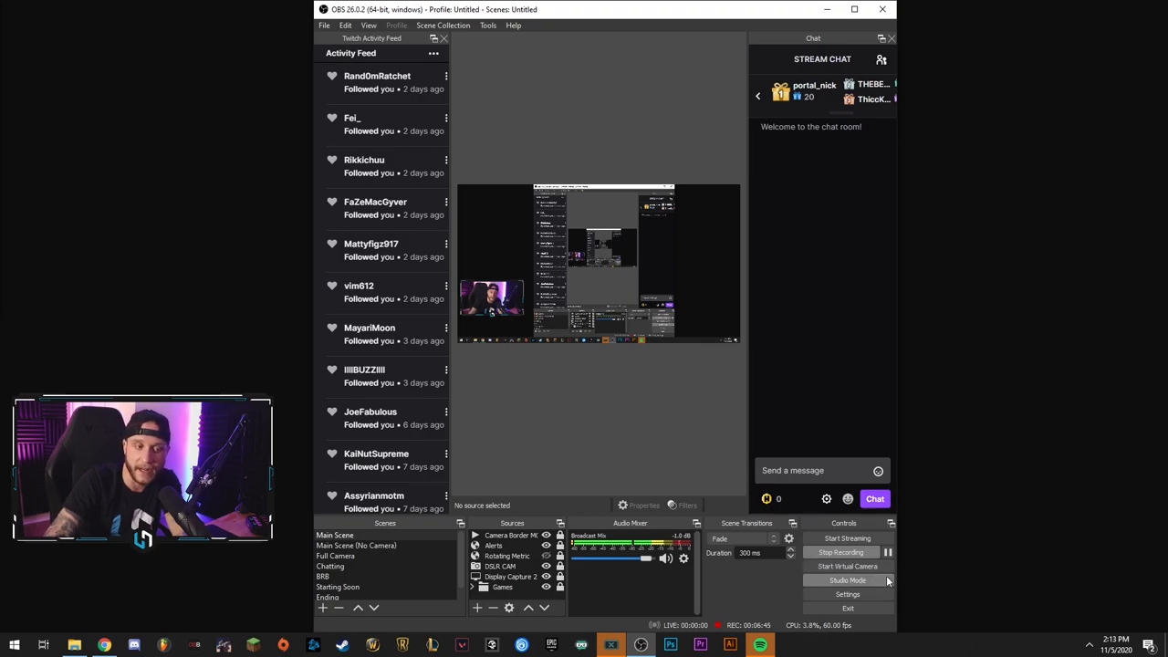
left_click(847, 581)
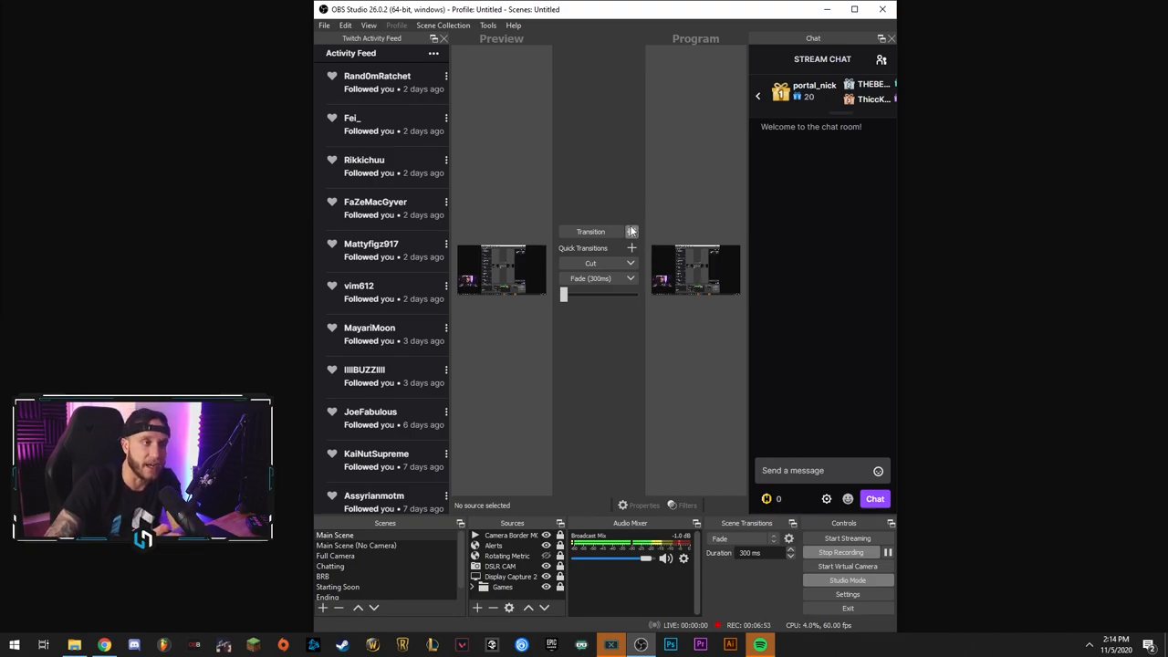
mouse_move(634, 216)
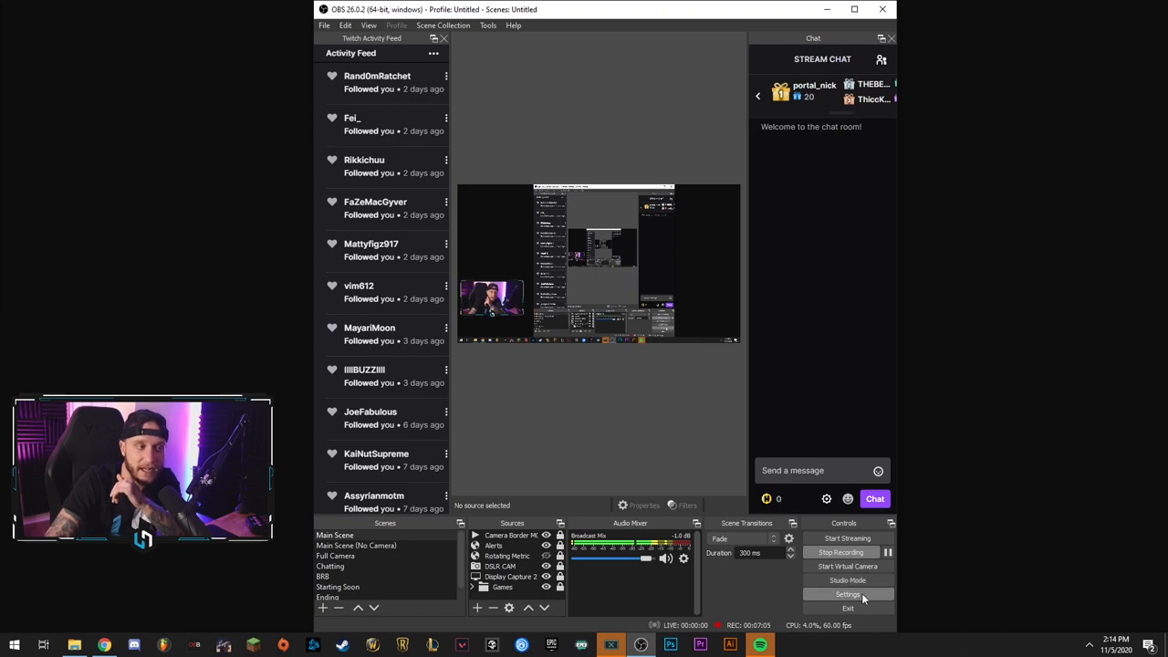
left_click(847, 595)
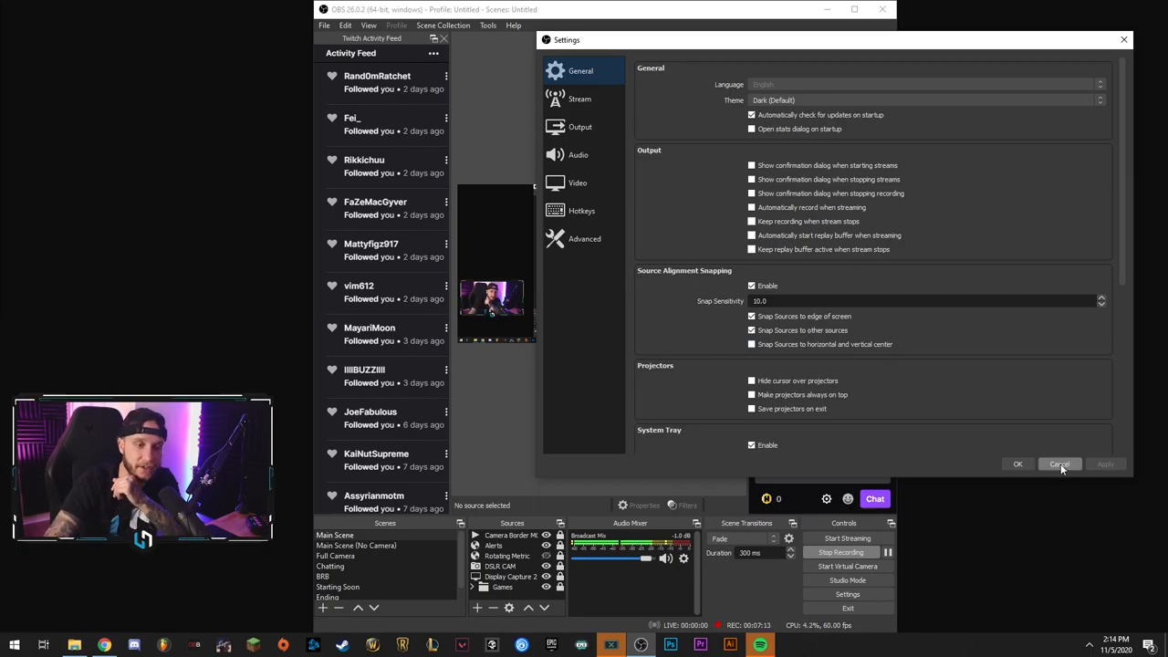
left_click(1059, 463)
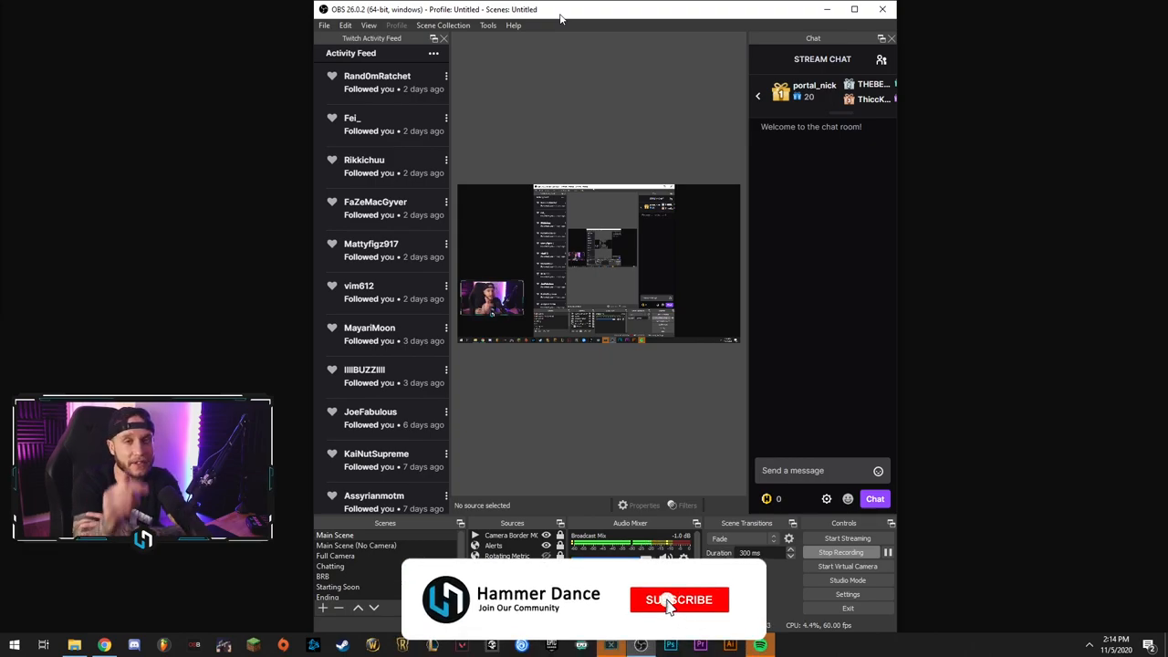
left_click(679, 599)
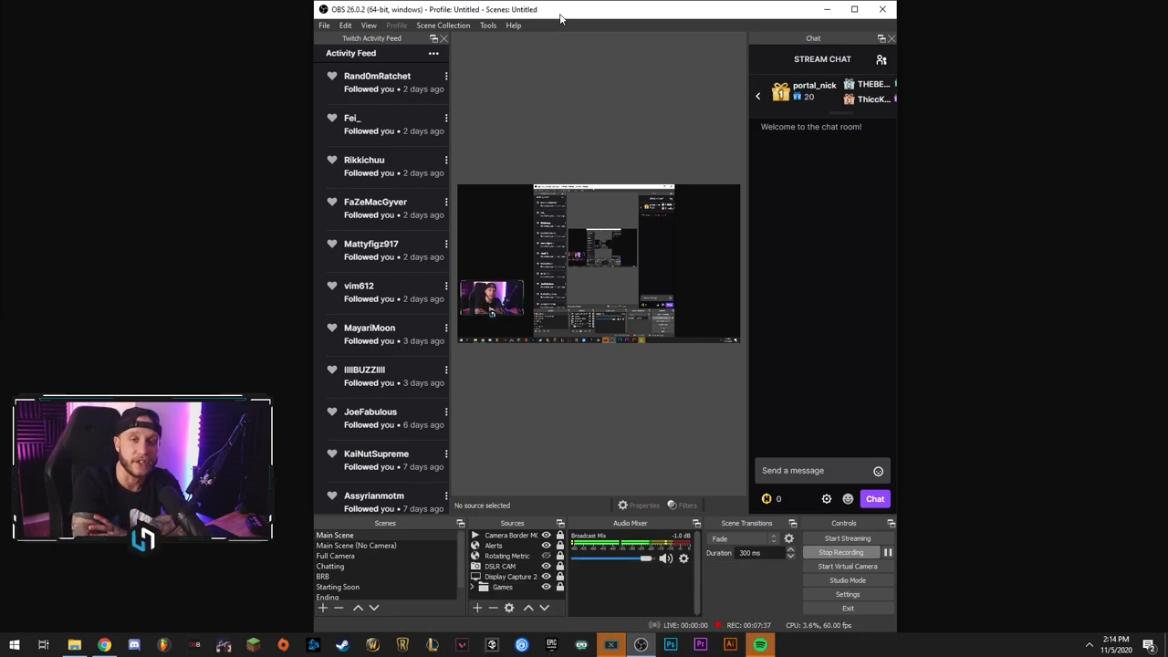
mouse_move(792, 585)
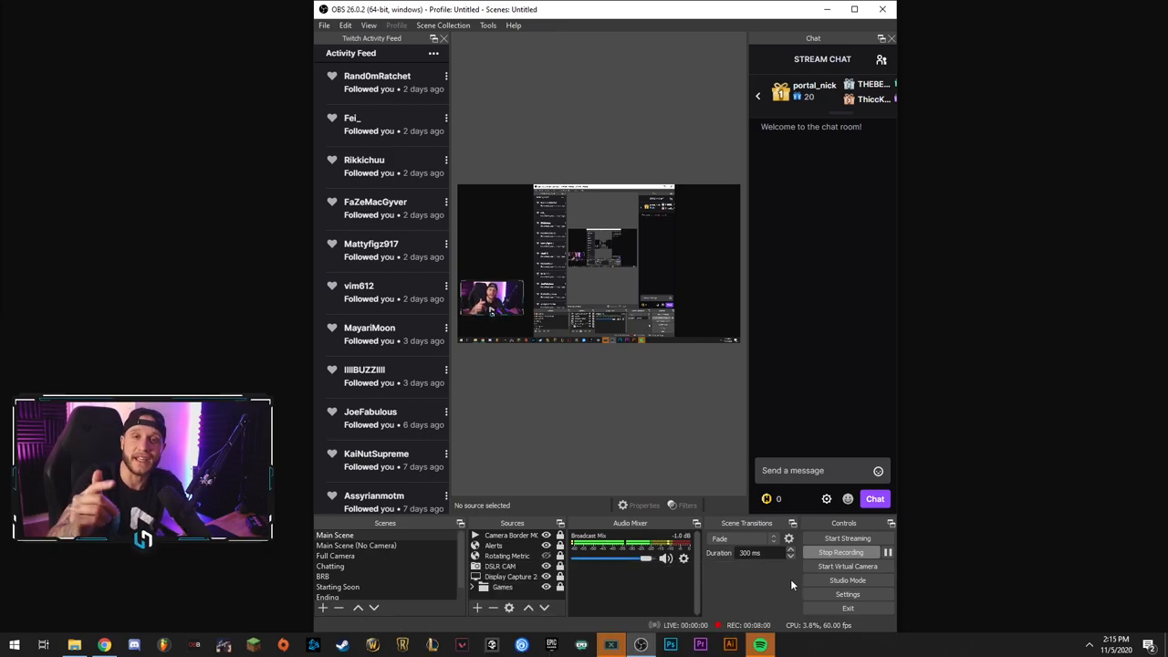